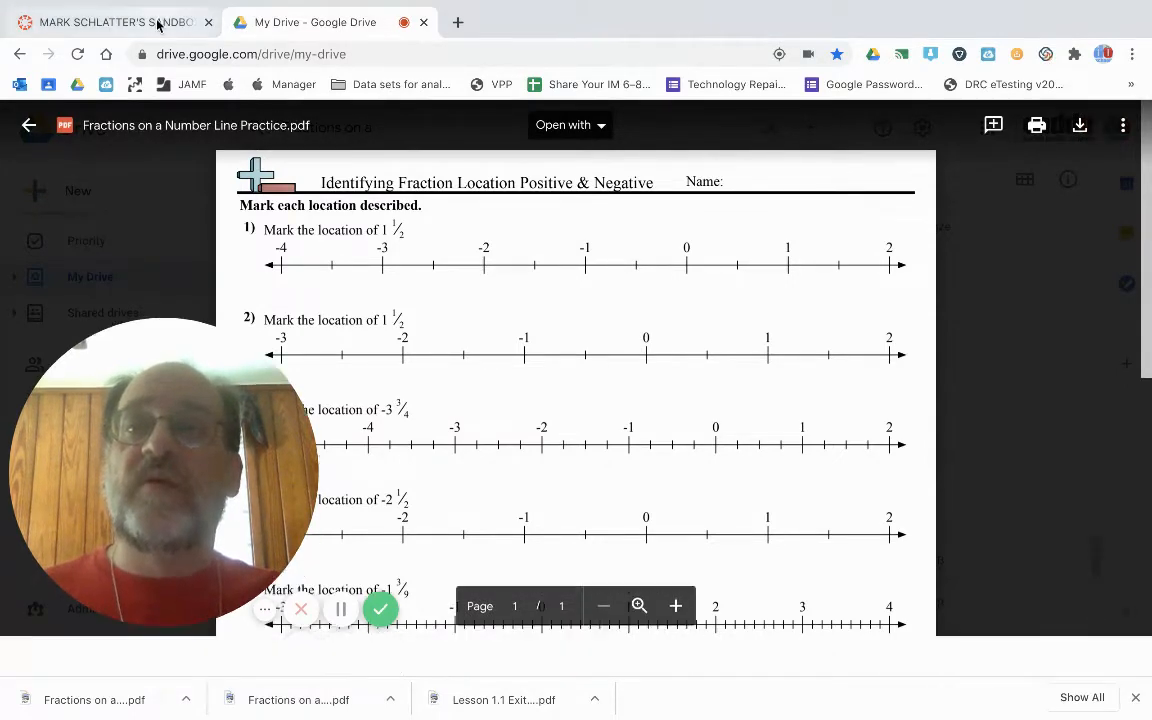
# Return to the Canvas sandbox course and bring up its Assignments page.
pyautogui.click(110, 22)
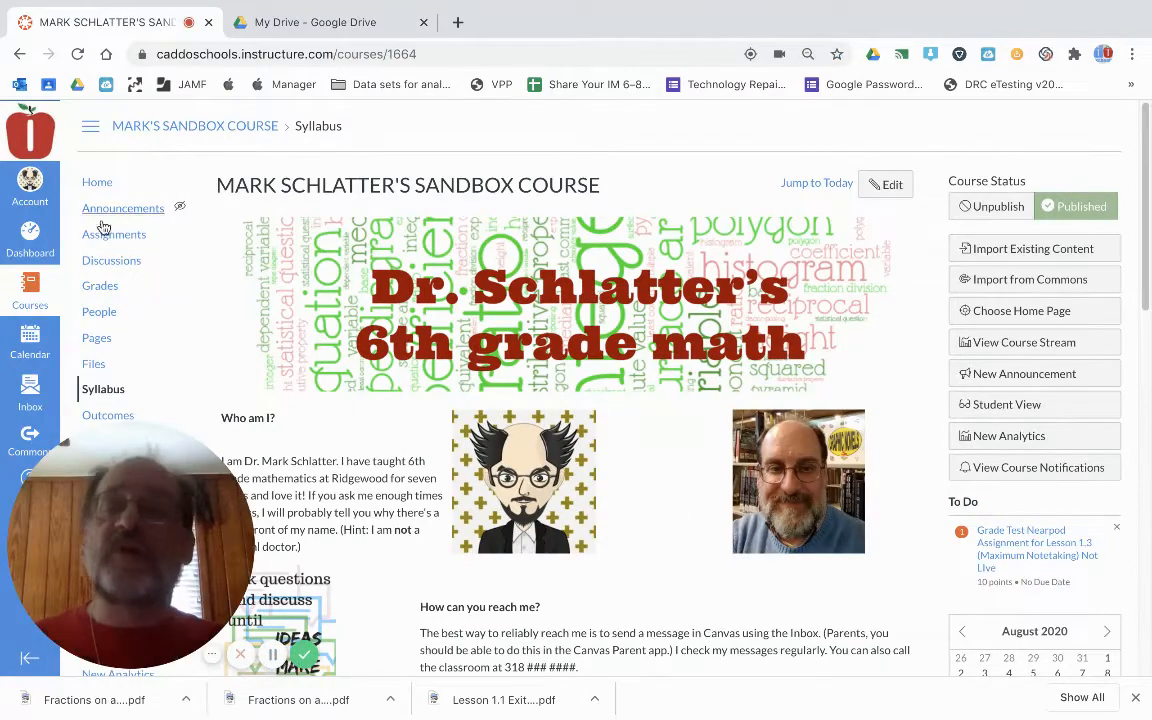
pyautogui.click(113, 234)
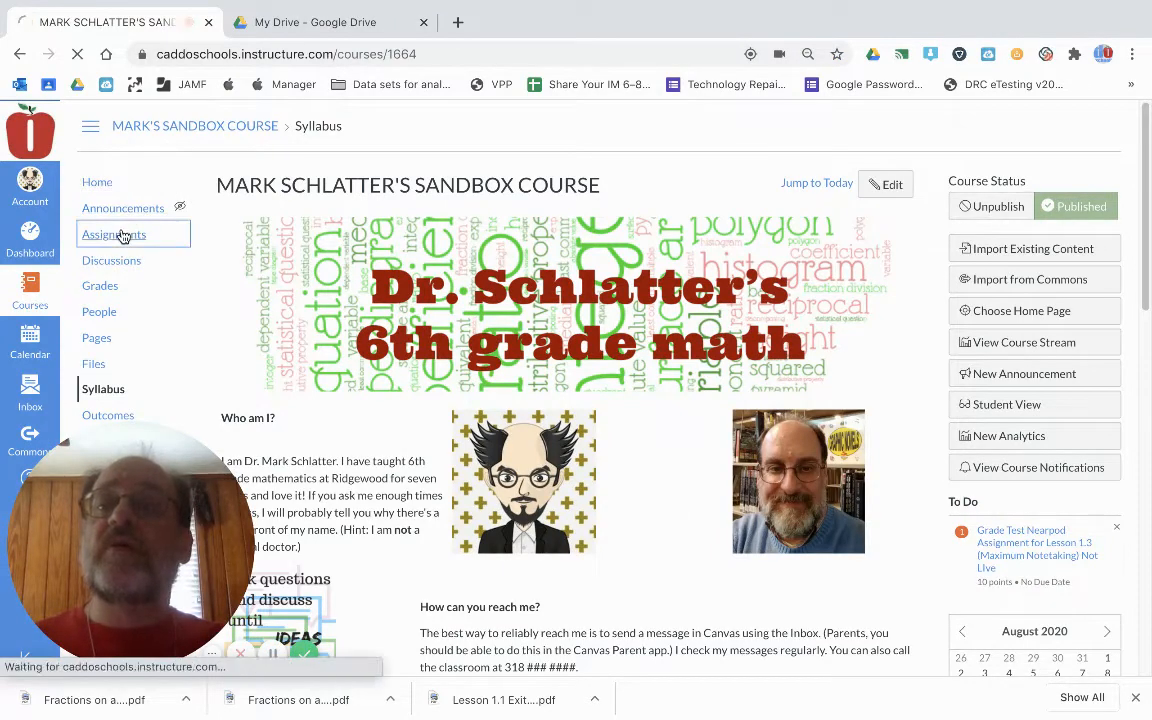
# Create a new assignment titled 'Test Kami fraction sheet' worth 10 points with External Tool submission.
pyautogui.click(113, 234)
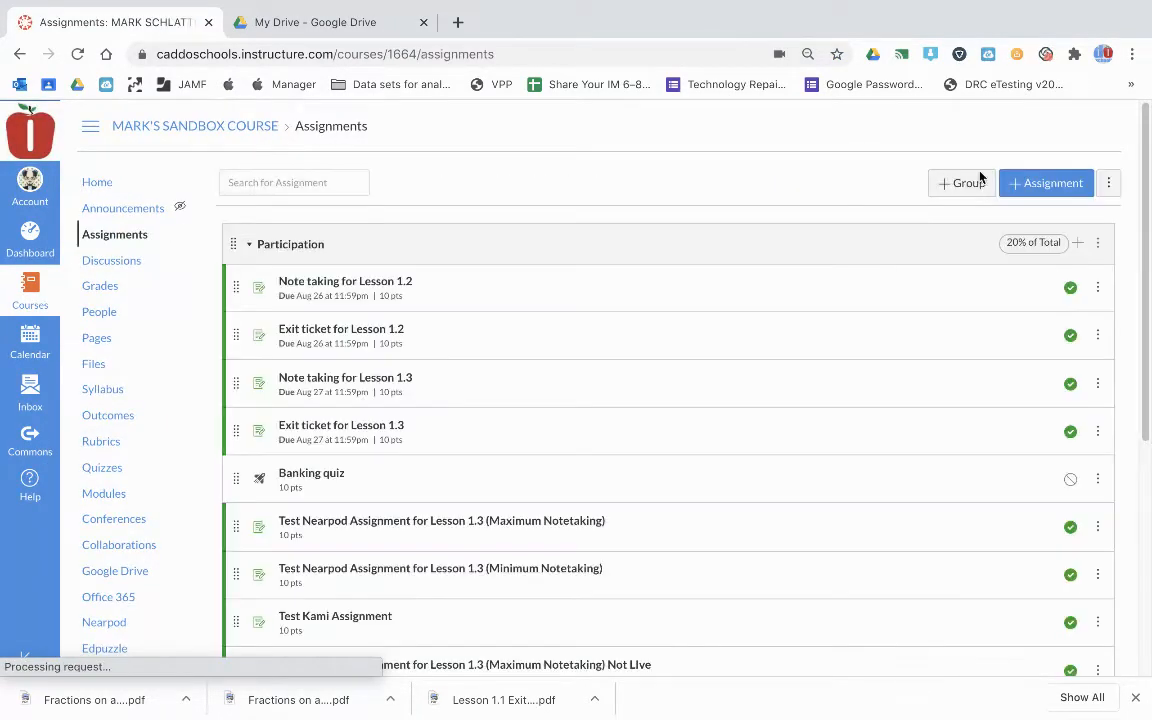
pyautogui.click(1045, 183)
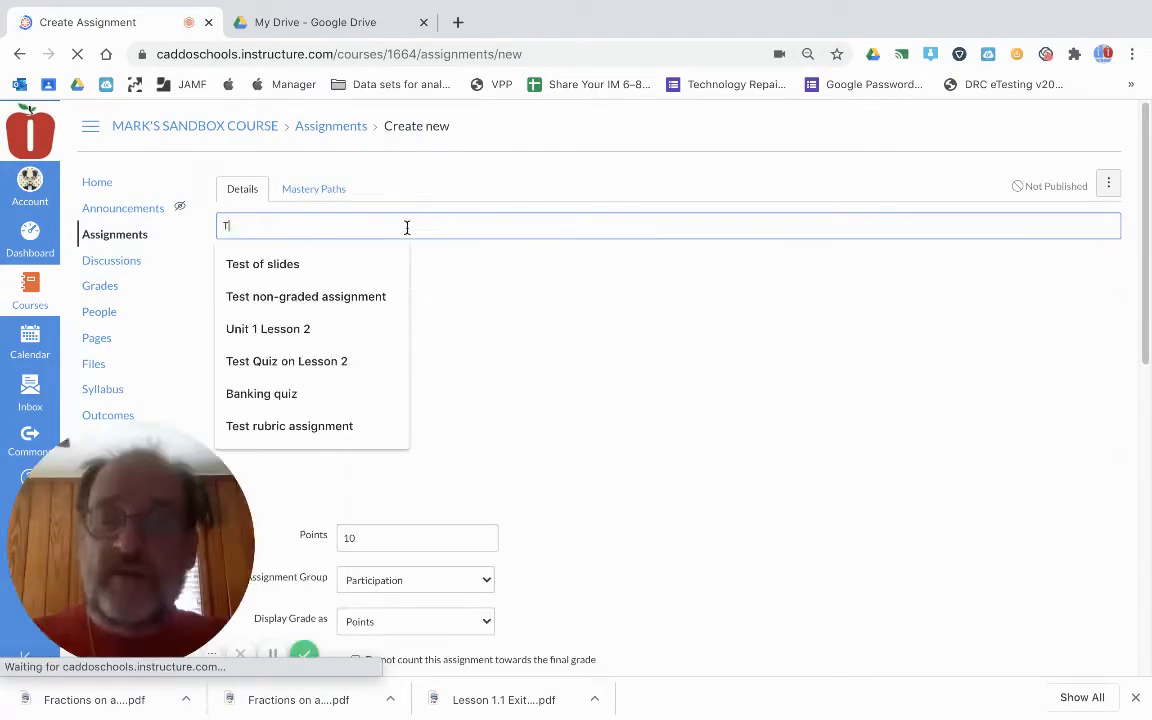
pyautogui.write('Test Kami fraction sheet')
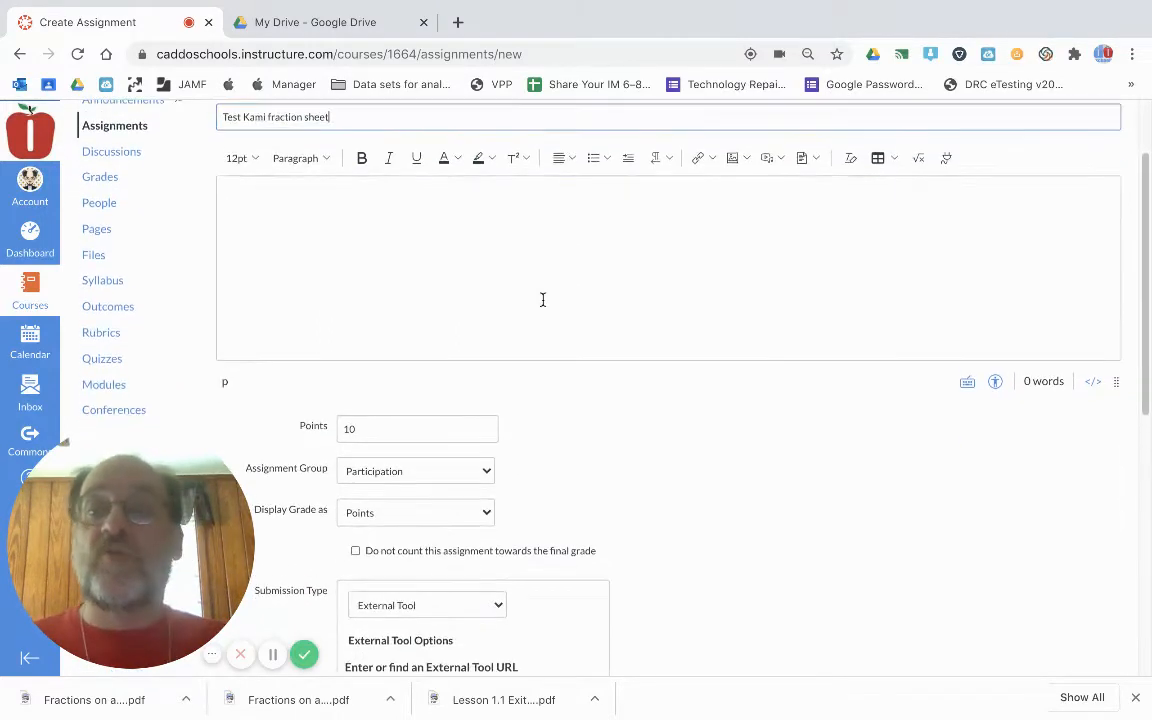
pyautogui.scroll(-3)
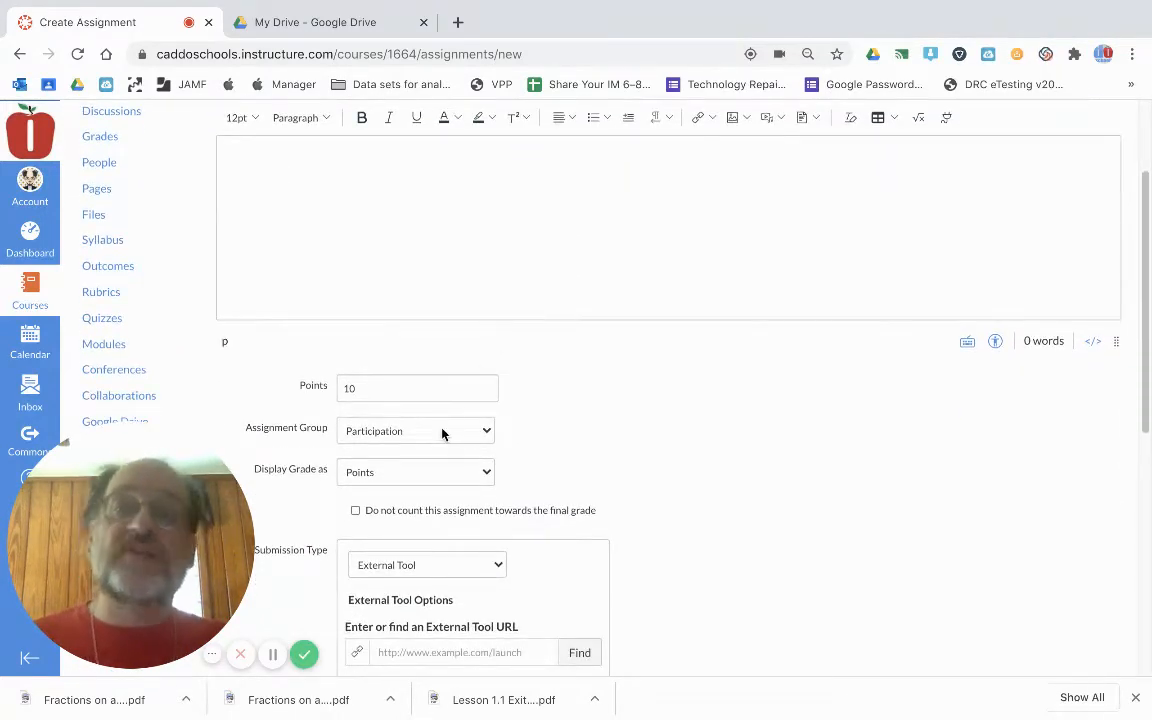
pyautogui.scroll(-3)
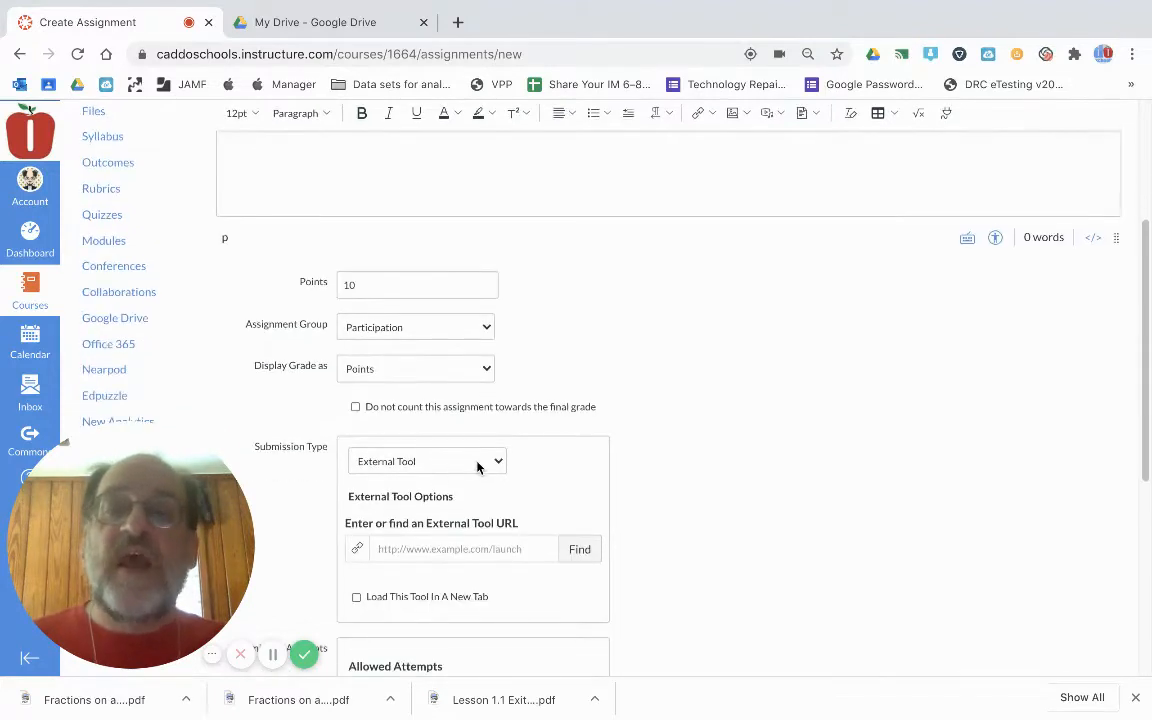
# Choose the Kami Google Drive Assignment tool and select the 'Fractions on a Number Line' PDF.
pyautogui.click(579, 549)
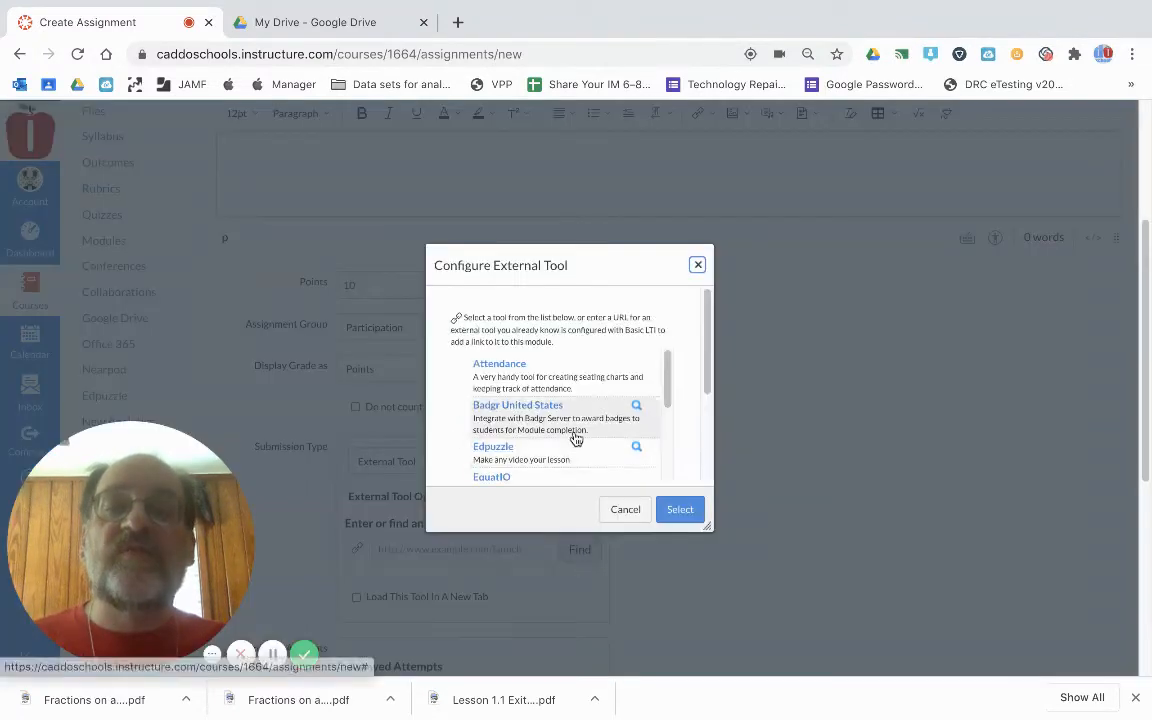
pyautogui.scroll(-3)
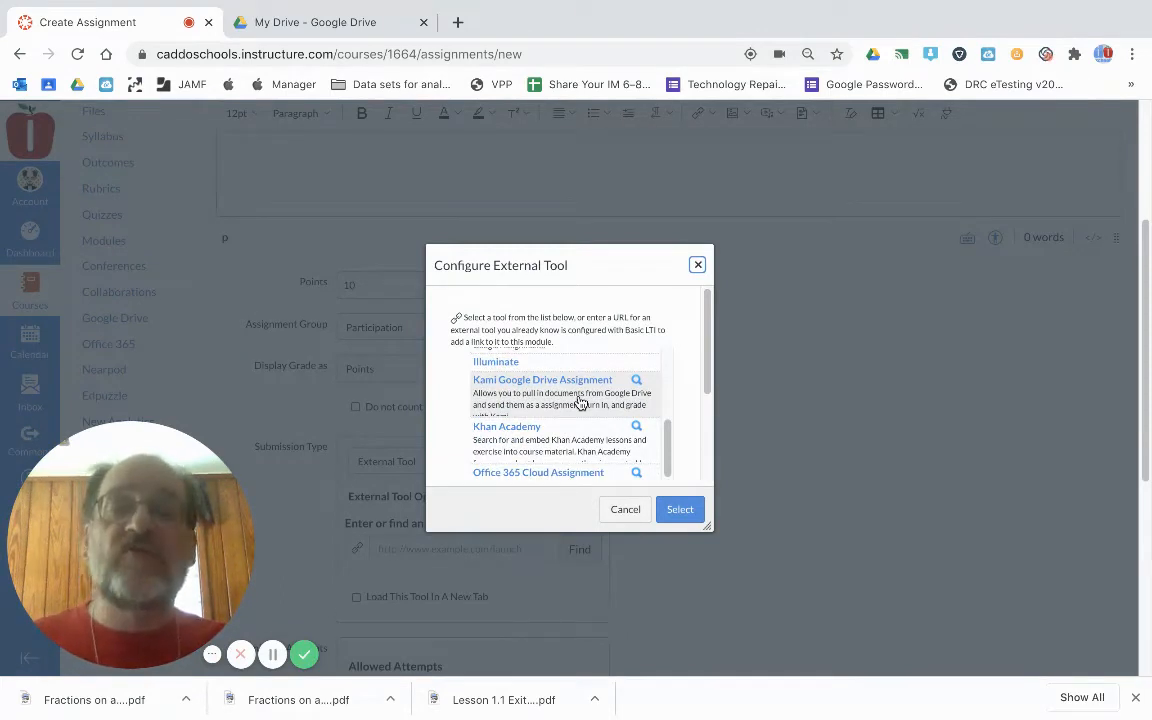
pyautogui.click(680, 509)
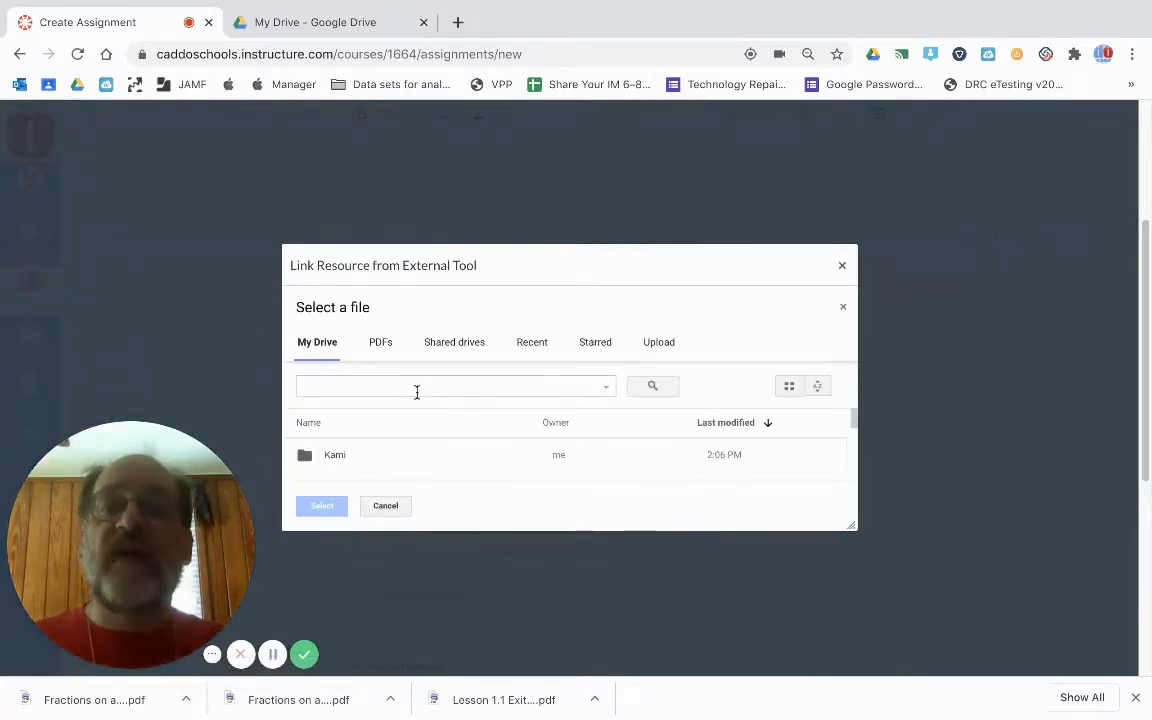
pyautogui.write('Fra')
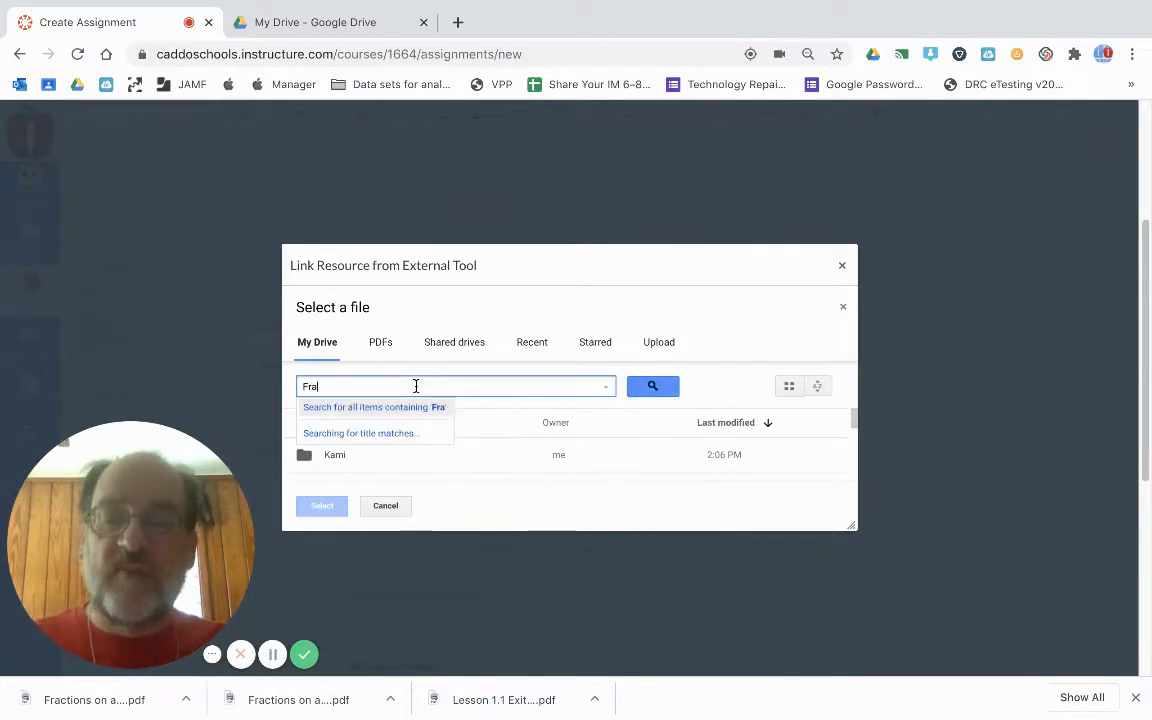
pyautogui.write('Fractions on')
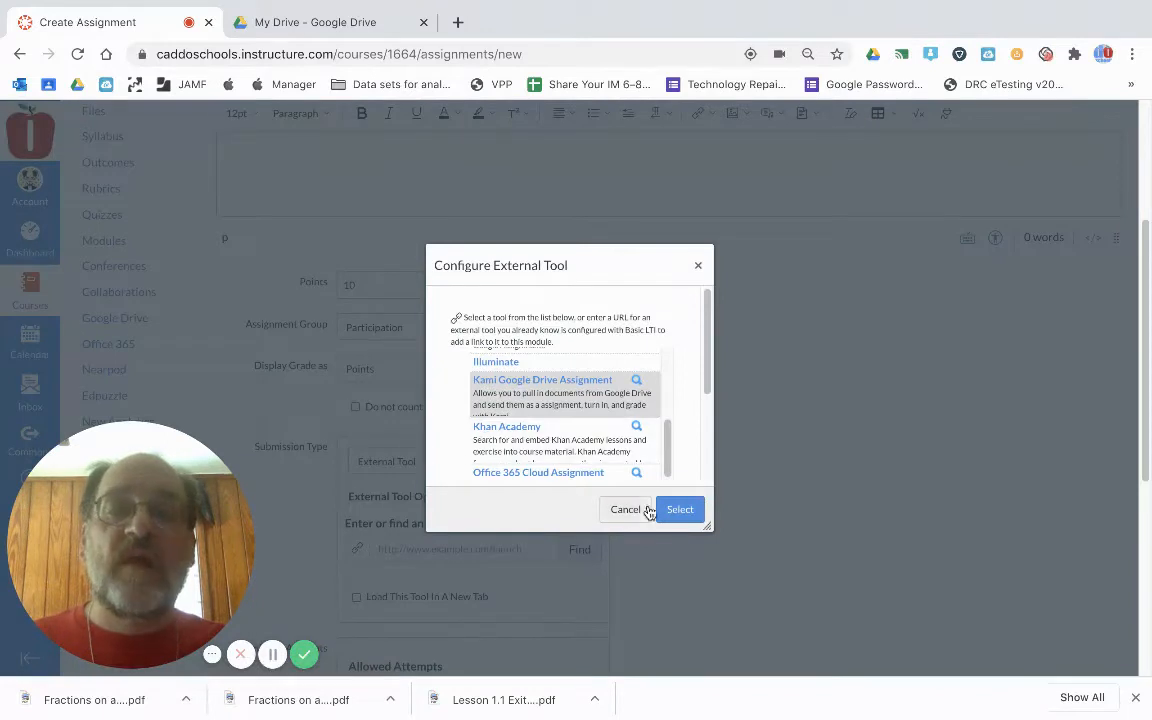
pyautogui.click(680, 509)
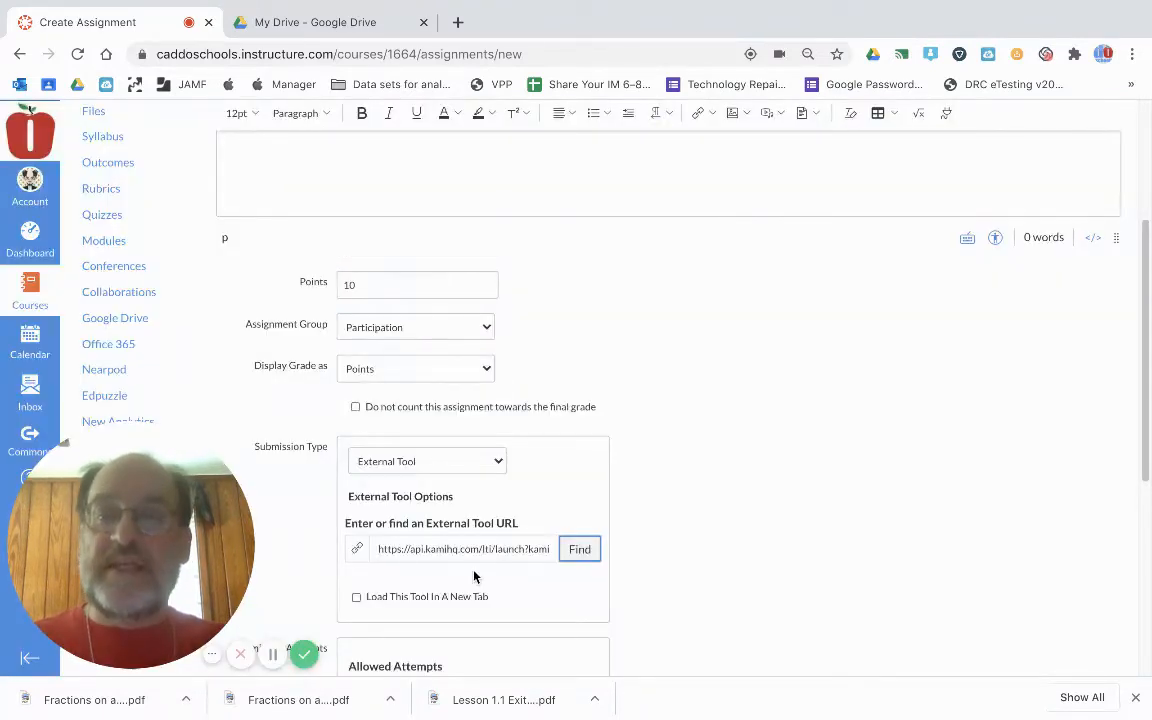
# Enable Load This Tool In A New Tab and save and publish the assignment.
pyautogui.scroll(-3)
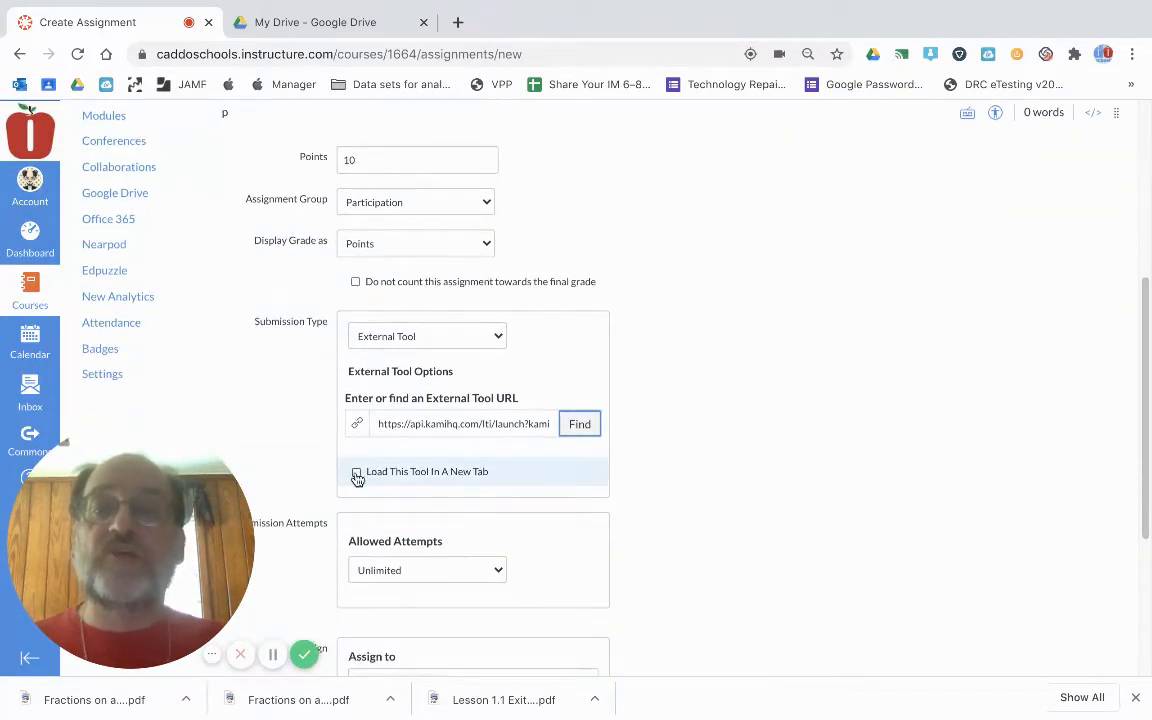
pyautogui.click(356, 471)
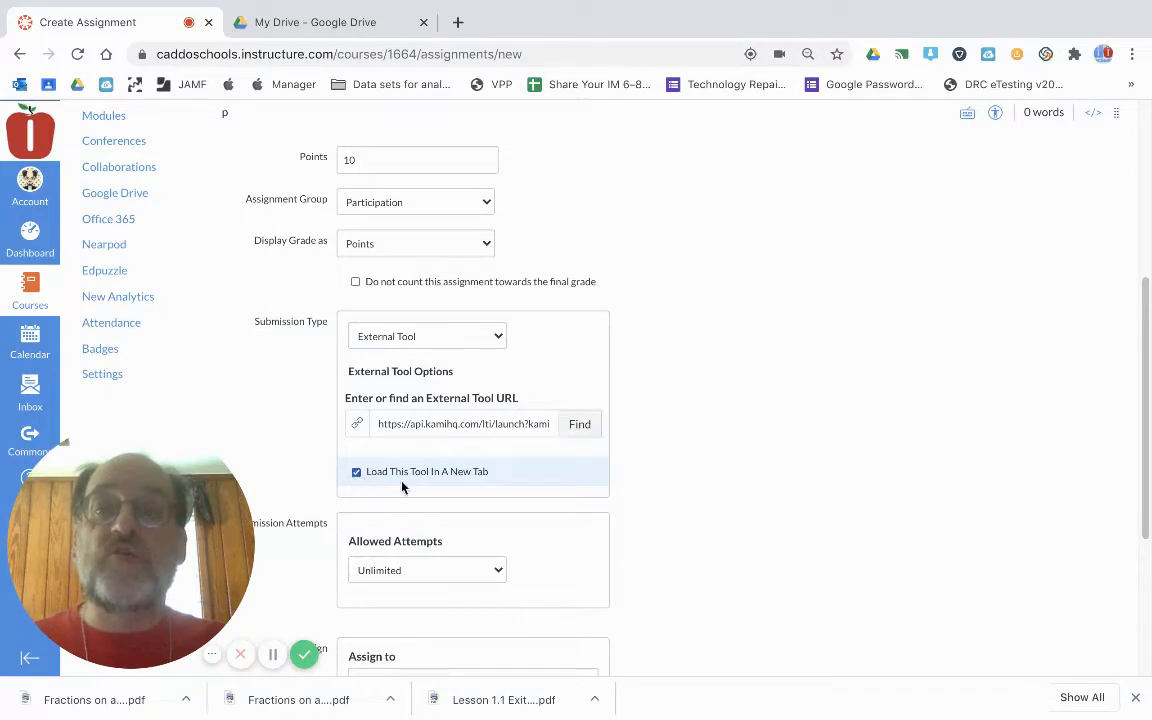
pyautogui.scroll(-3)
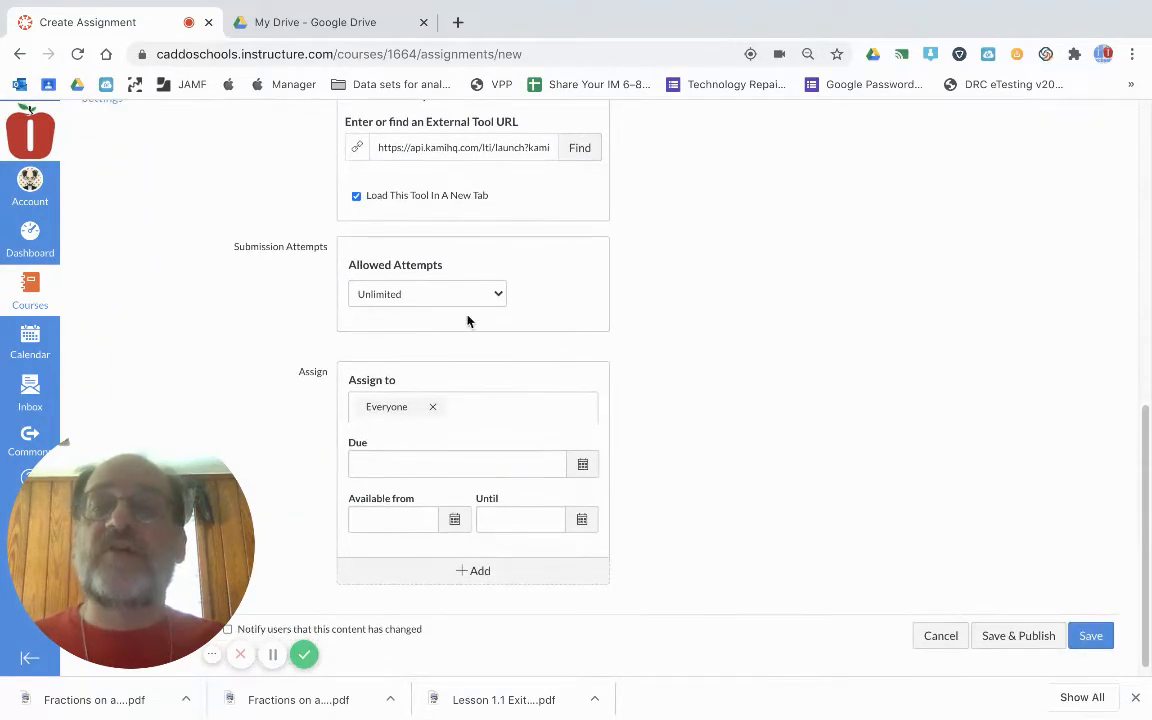
pyautogui.moveTo(460, 285)
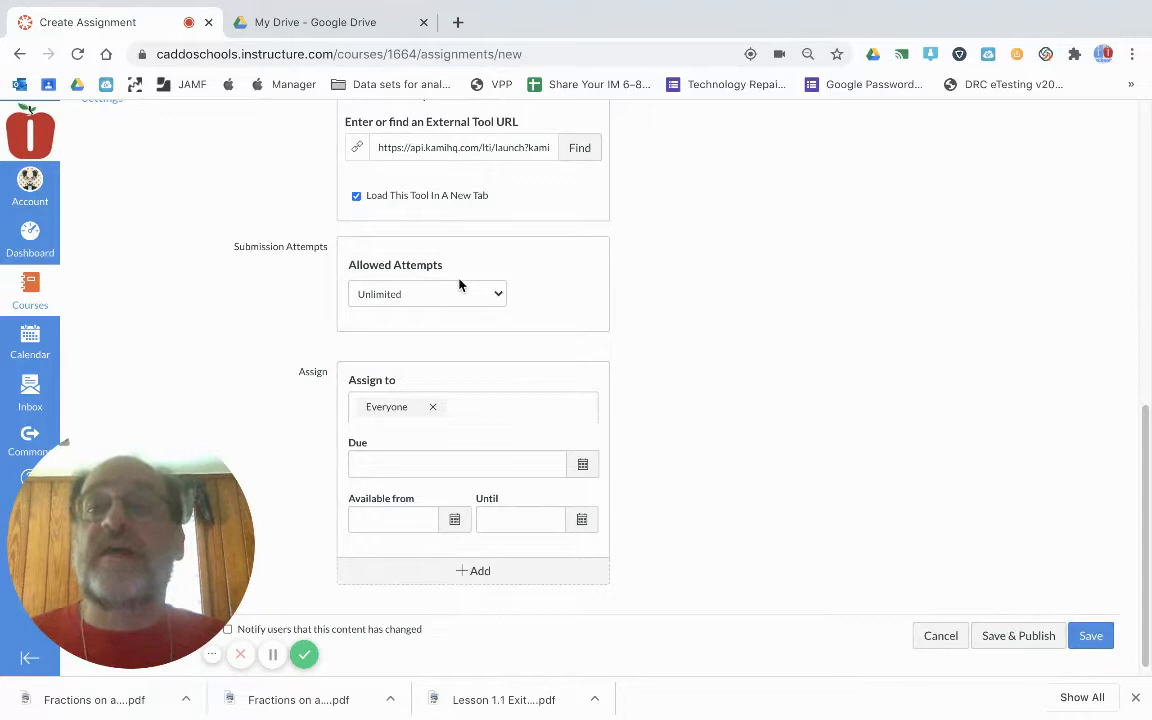
pyautogui.scroll(-3)
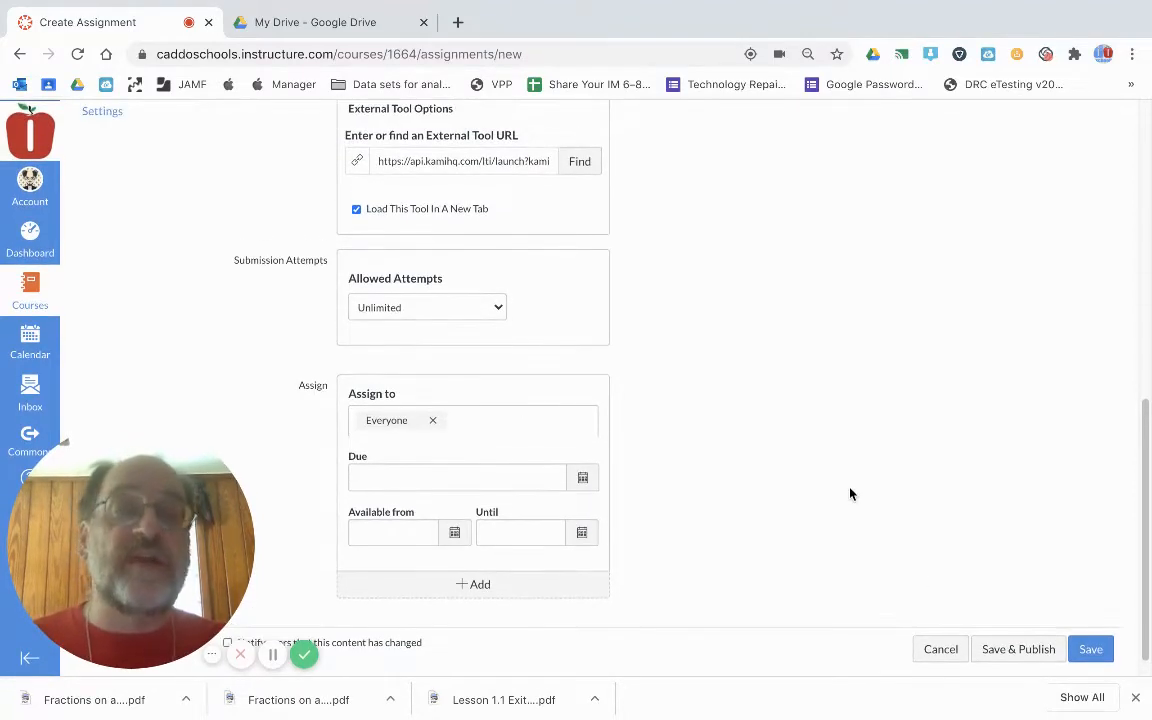
pyautogui.click(1090, 648)
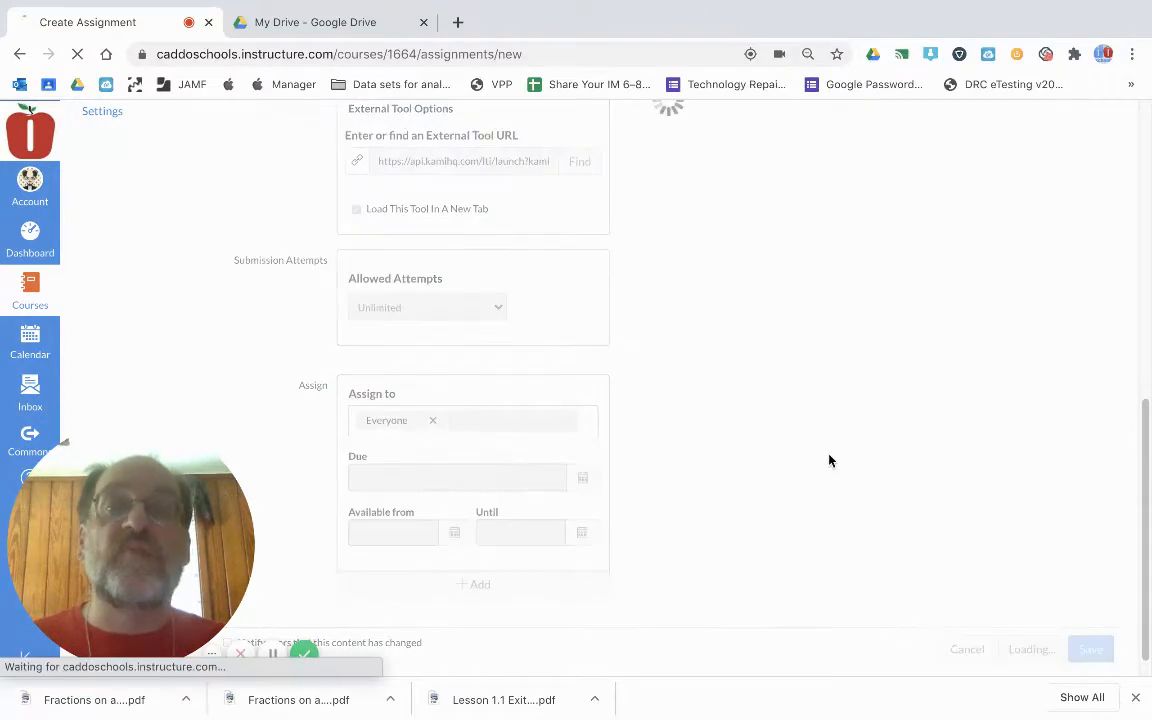
pyautogui.click(1090, 649)
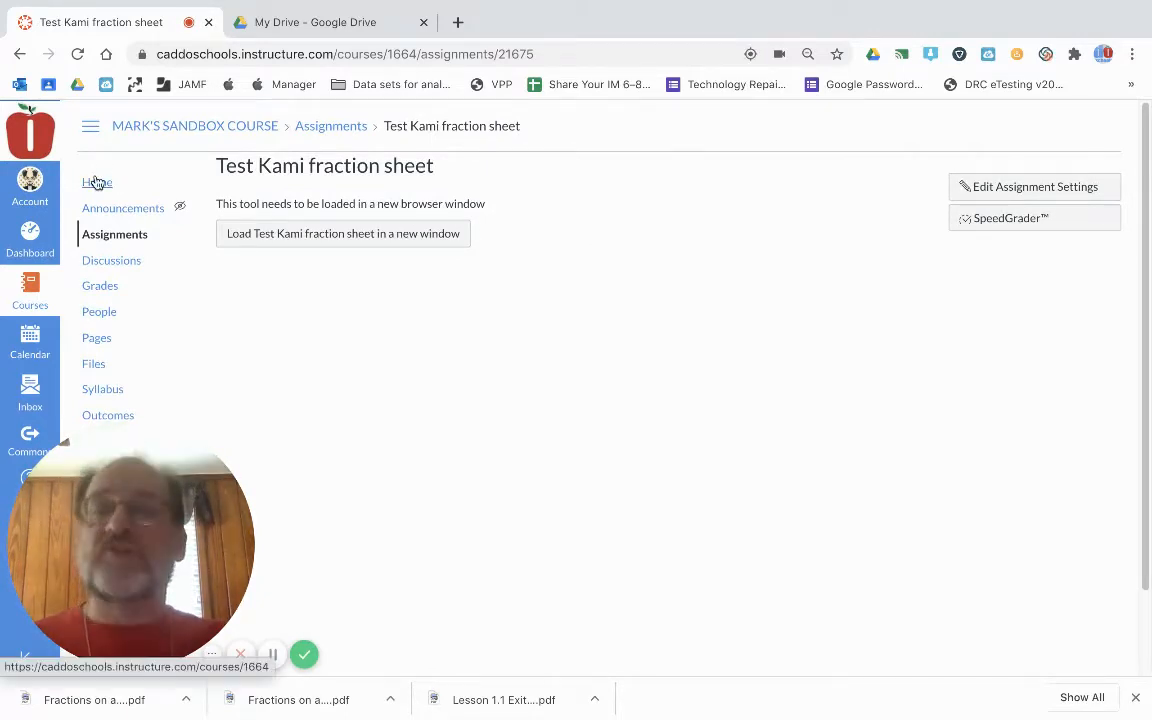
# Enter Student View from the course home and open the Test Kami fraction sheet assignment.
pyautogui.click(97, 182)
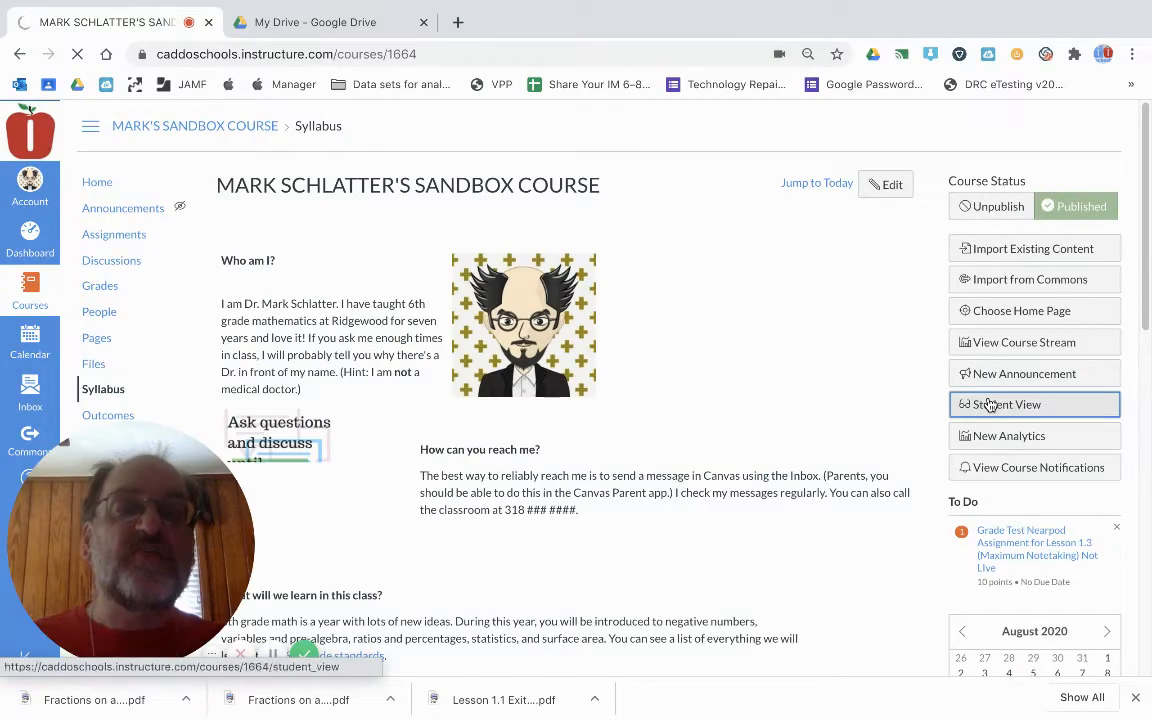
pyautogui.click(1008, 404)
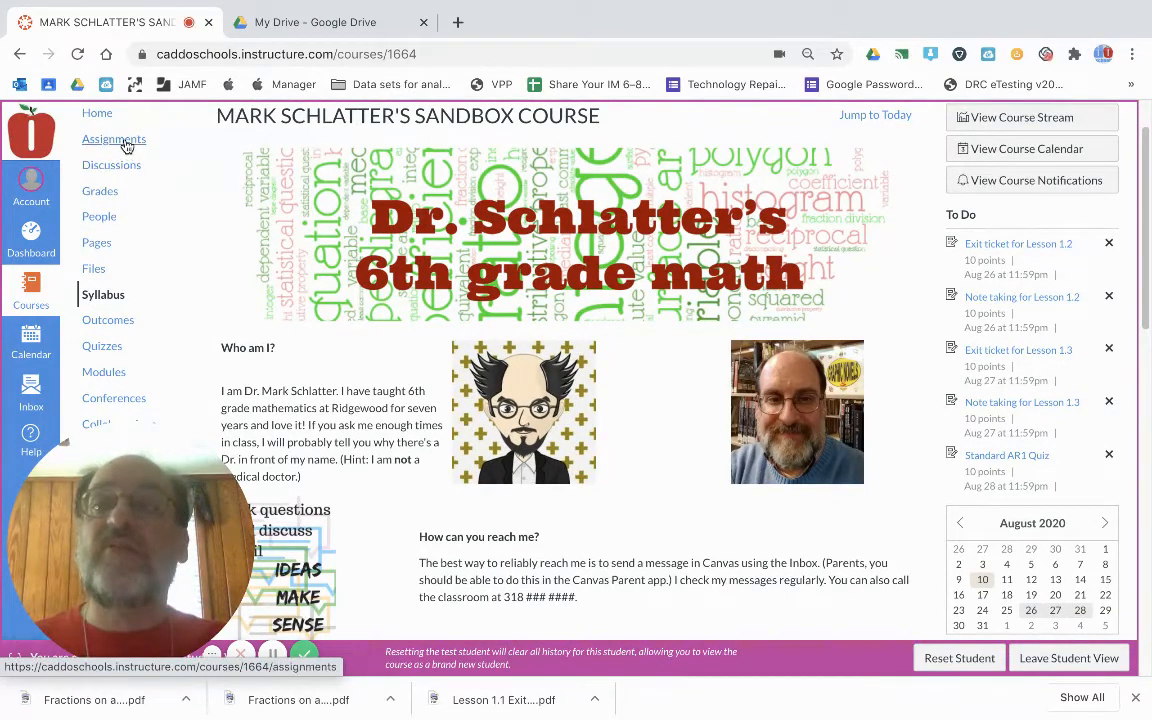
pyautogui.click(113, 139)
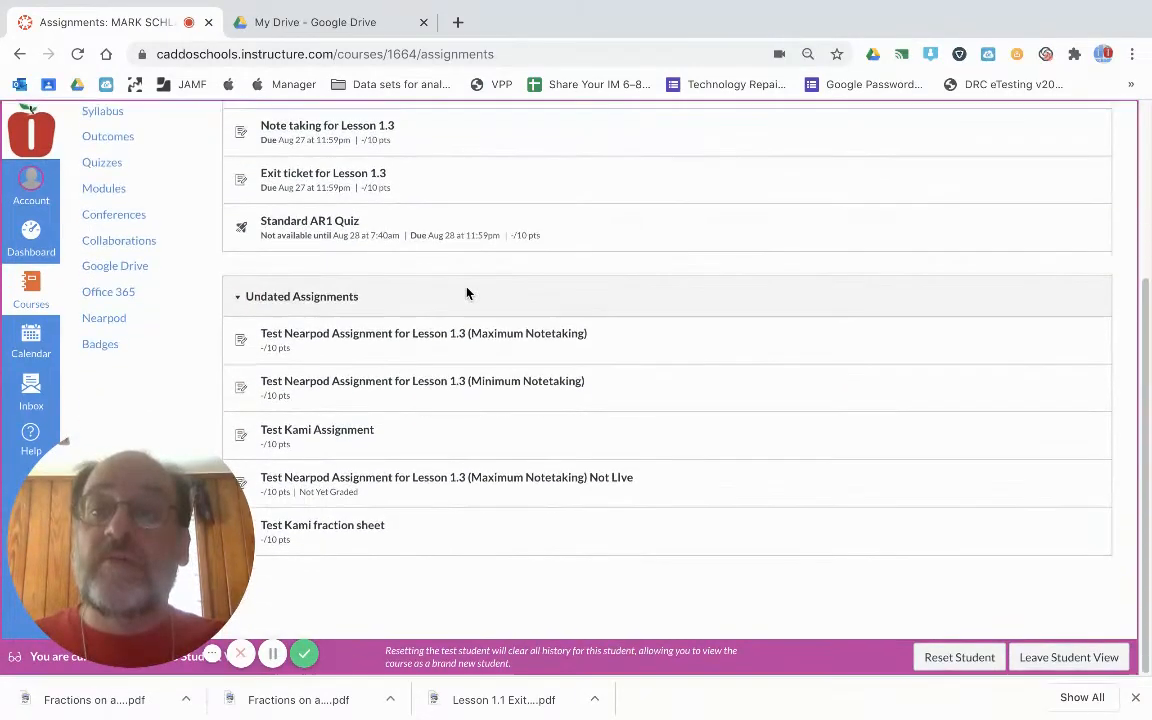
pyautogui.moveTo(347, 531)
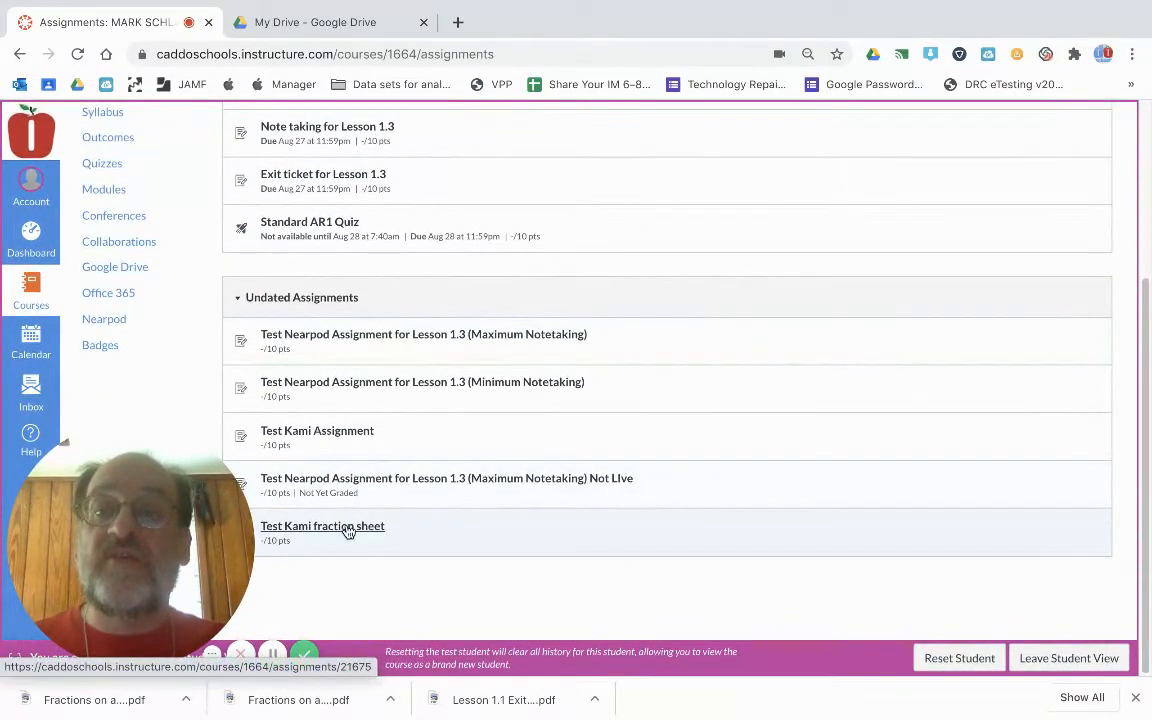
pyautogui.click(322, 526)
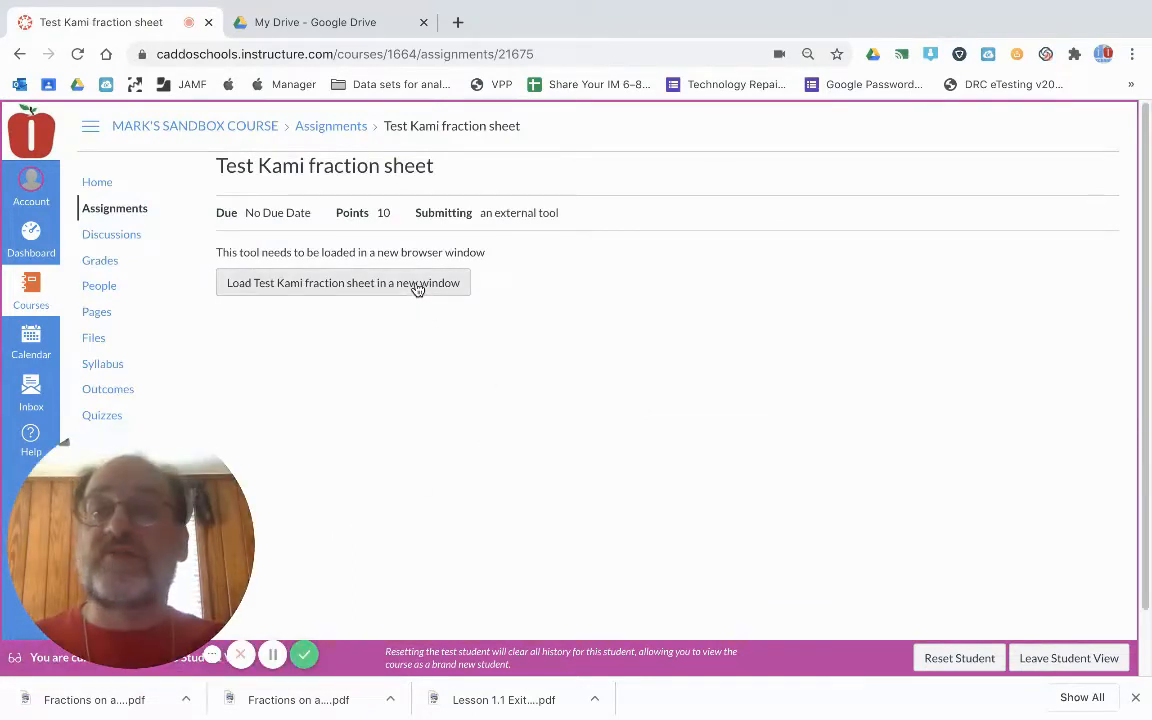
# Load the Test Kami fraction sheet worksheet in a new window.
pyautogui.click(343, 282)
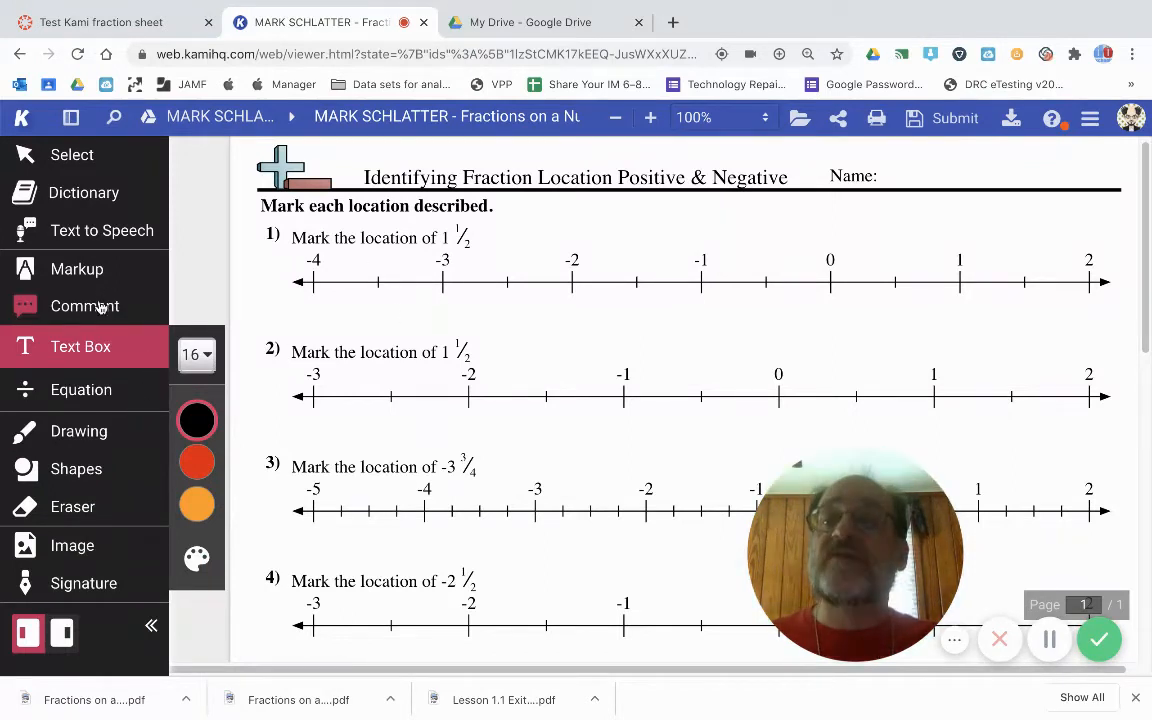
pyautogui.moveTo(79, 431)
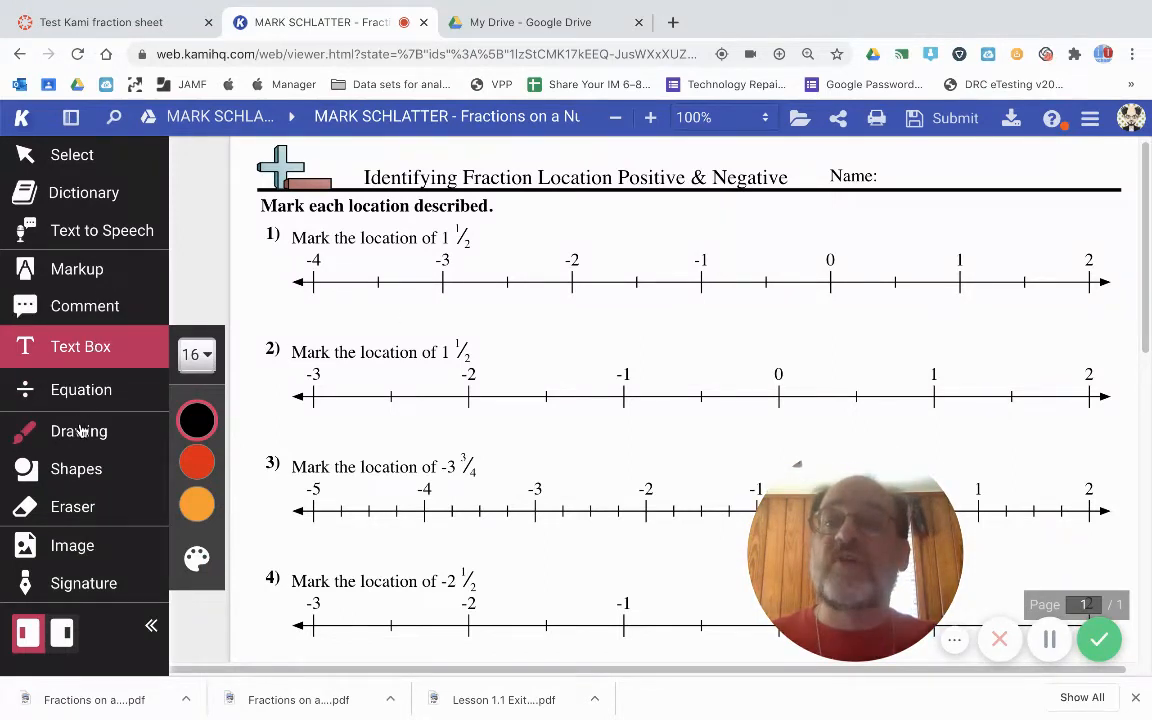
# Draw green dots marking 1½ and -3¾ and the other answers on the first three number lines.
pyautogui.click(78, 431)
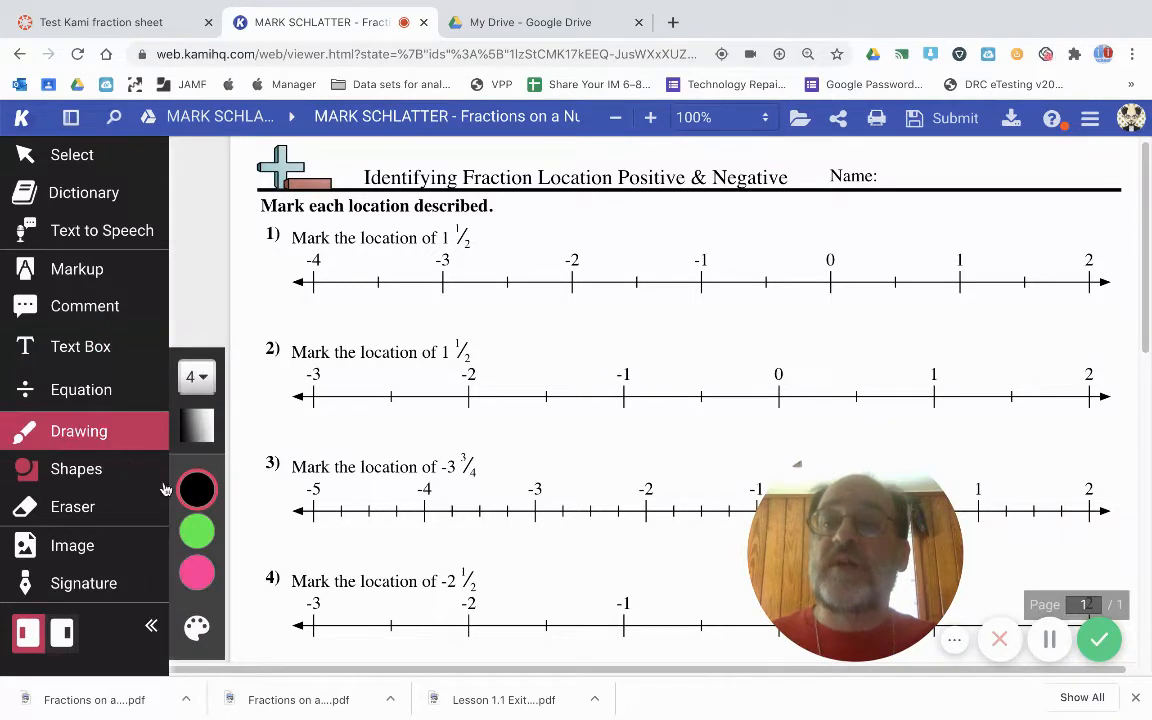
pyautogui.click(197, 532)
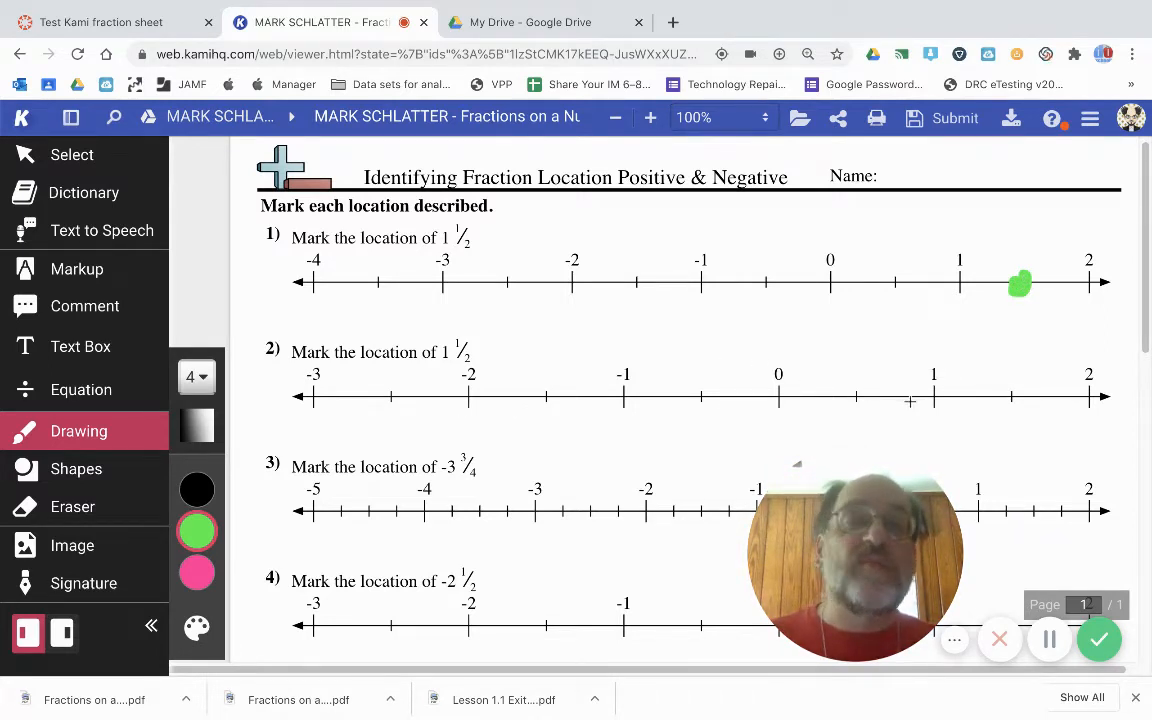
pyautogui.click(1005, 398)
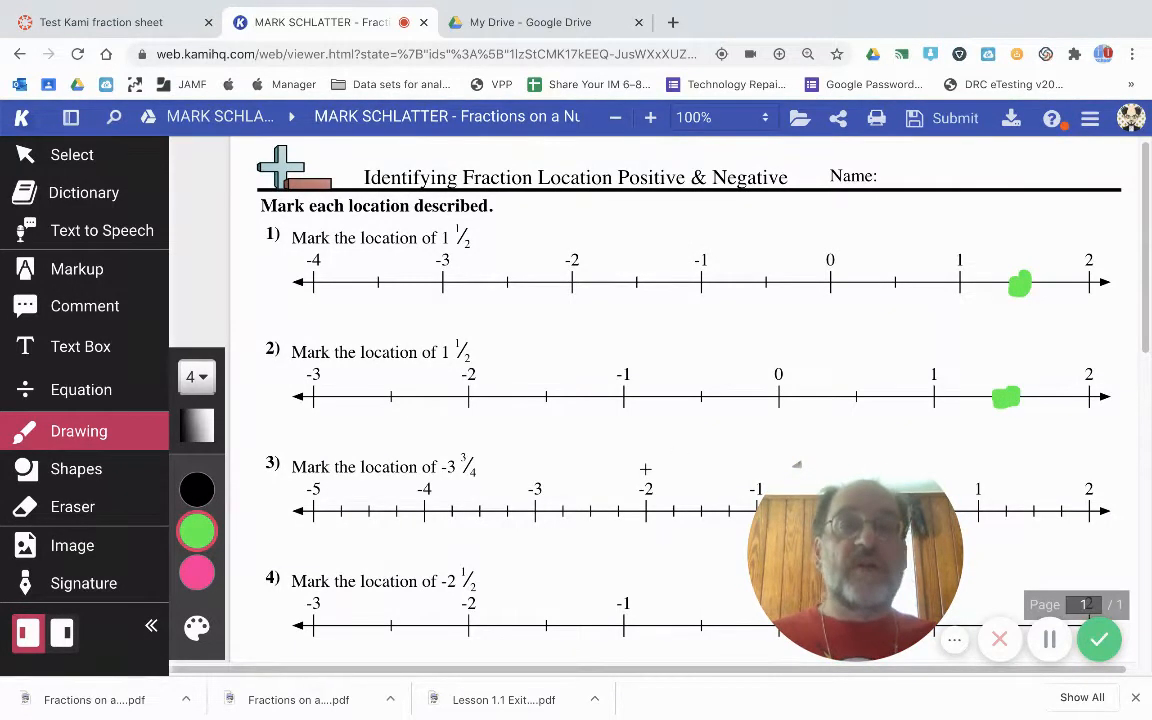
pyautogui.click(453, 507)
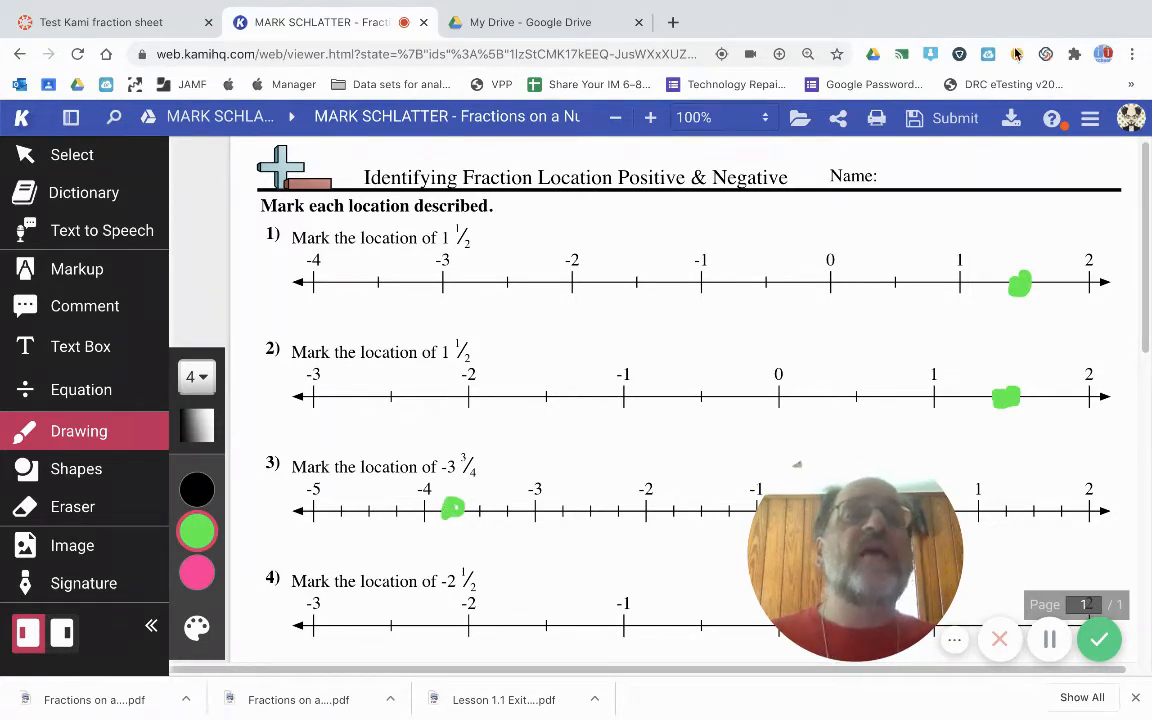
pyautogui.click(953, 118)
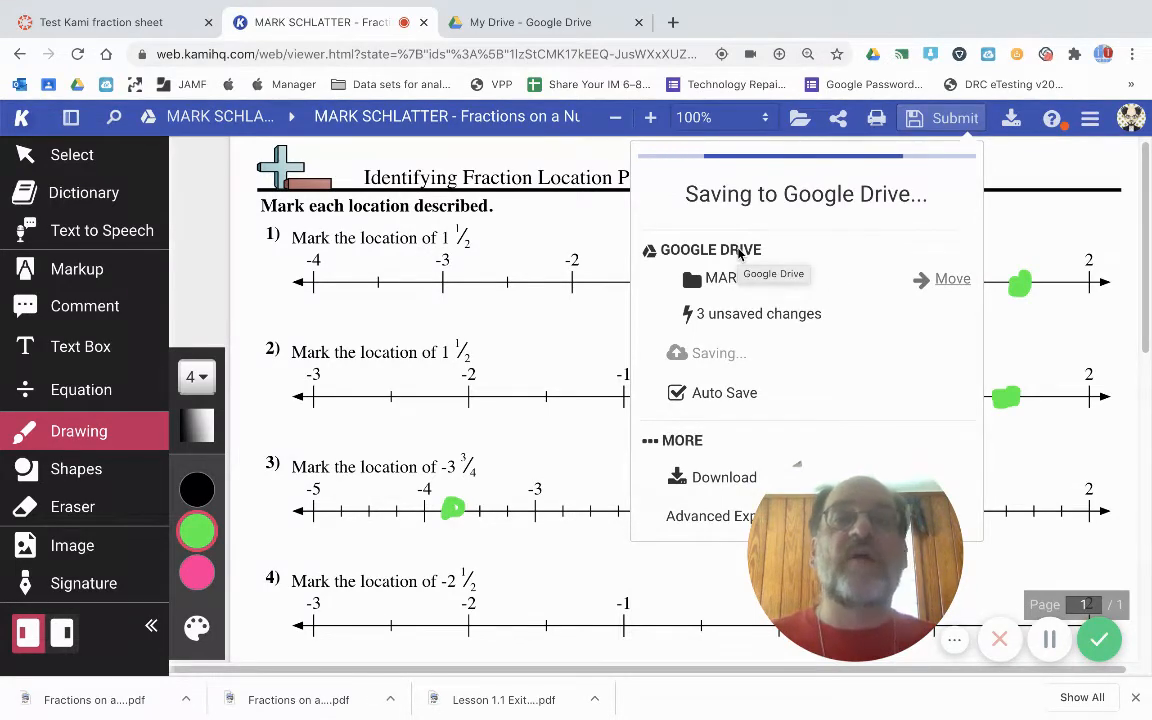
# Submit the marked worksheet from the Kami toolbar so all changes show as saved.
pyautogui.click(952, 118)
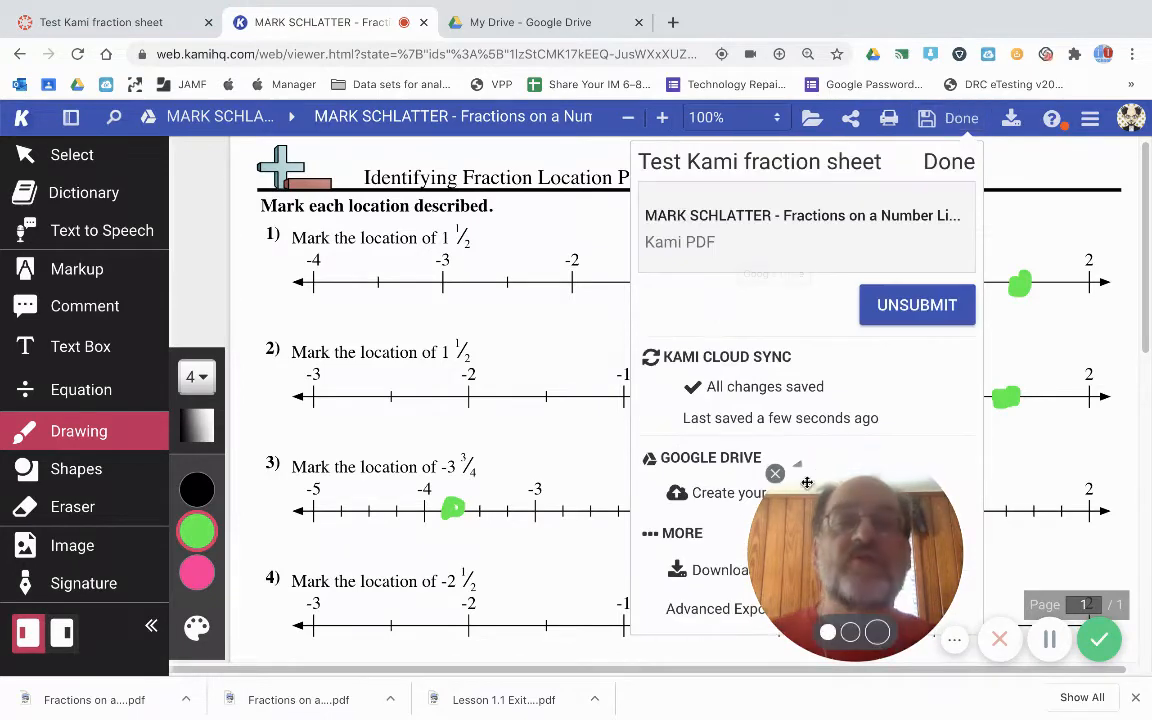
pyautogui.moveTo(848, 509)
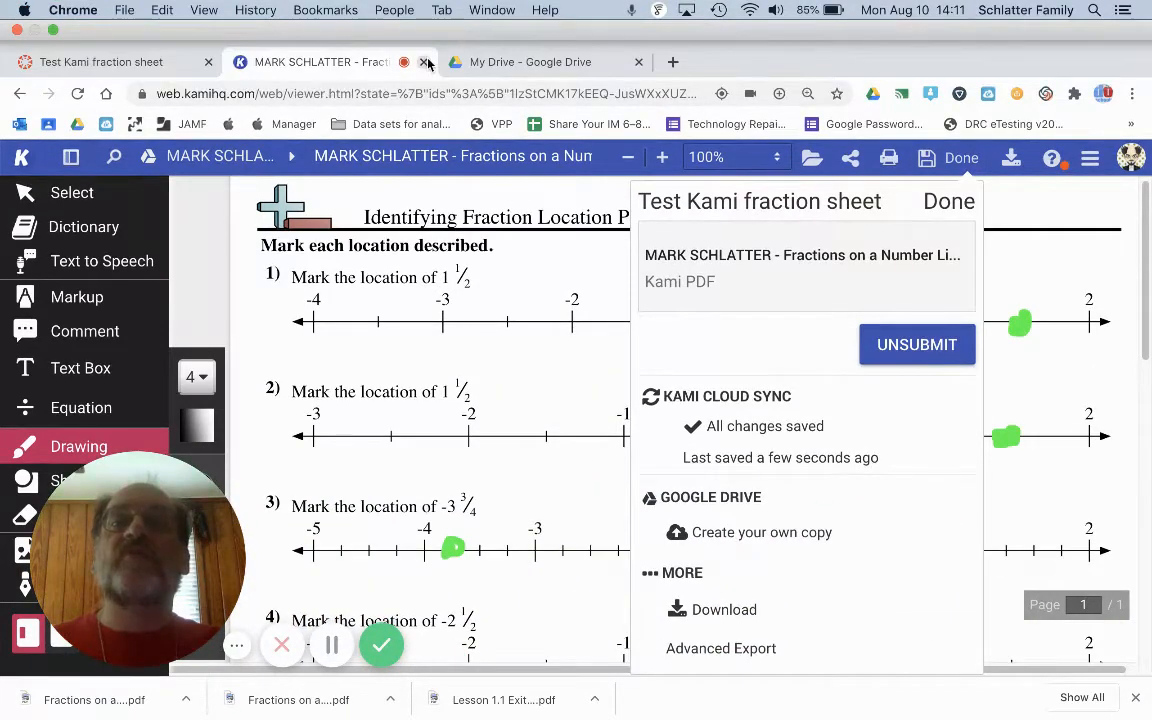
# Close the Kami worksheet tab and leave Student View to see the assignment as teacher.
pyautogui.click(423, 62)
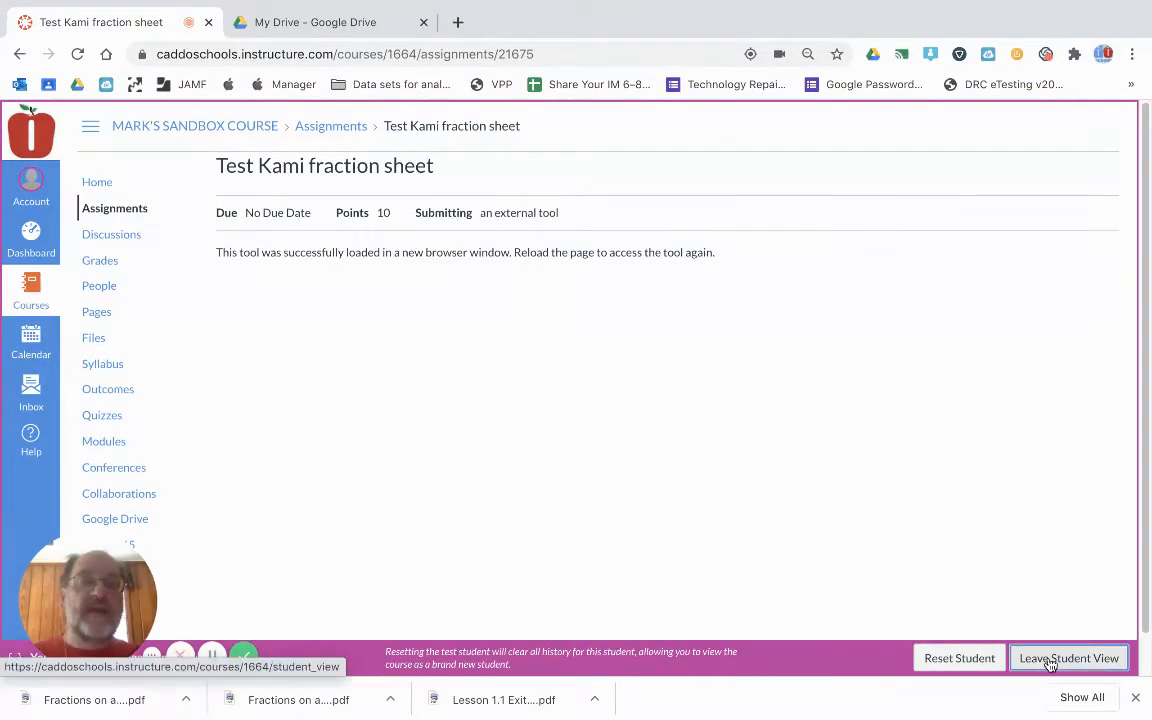
pyautogui.click(1071, 657)
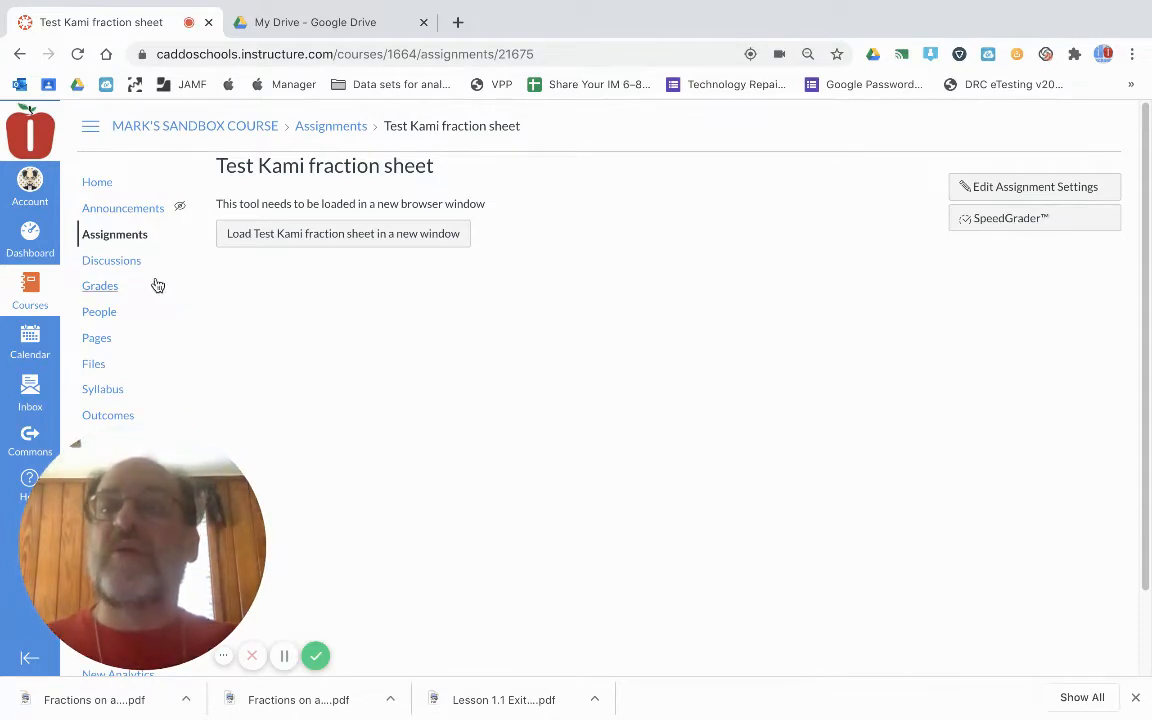
# Grade the test student's submission 9 out of 10 in SpeedGrader, then switch to Google Drive.
pyautogui.click(1034, 218)
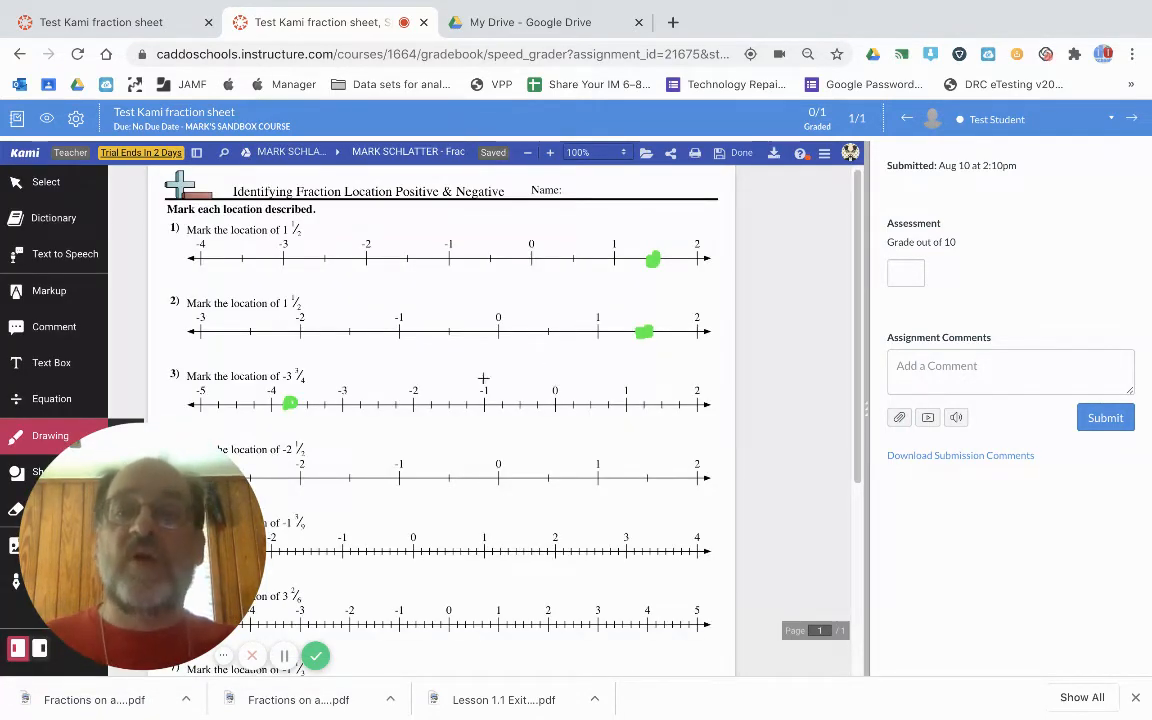
pyautogui.moveTo(903, 305)
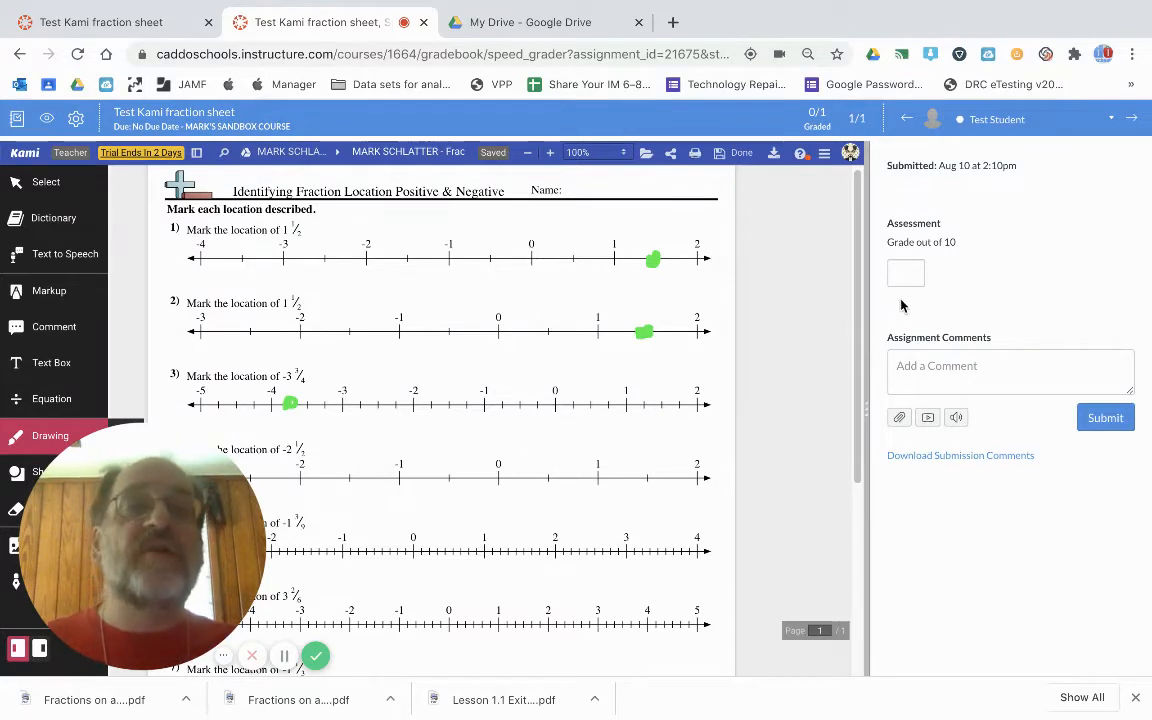
pyautogui.click(905, 273)
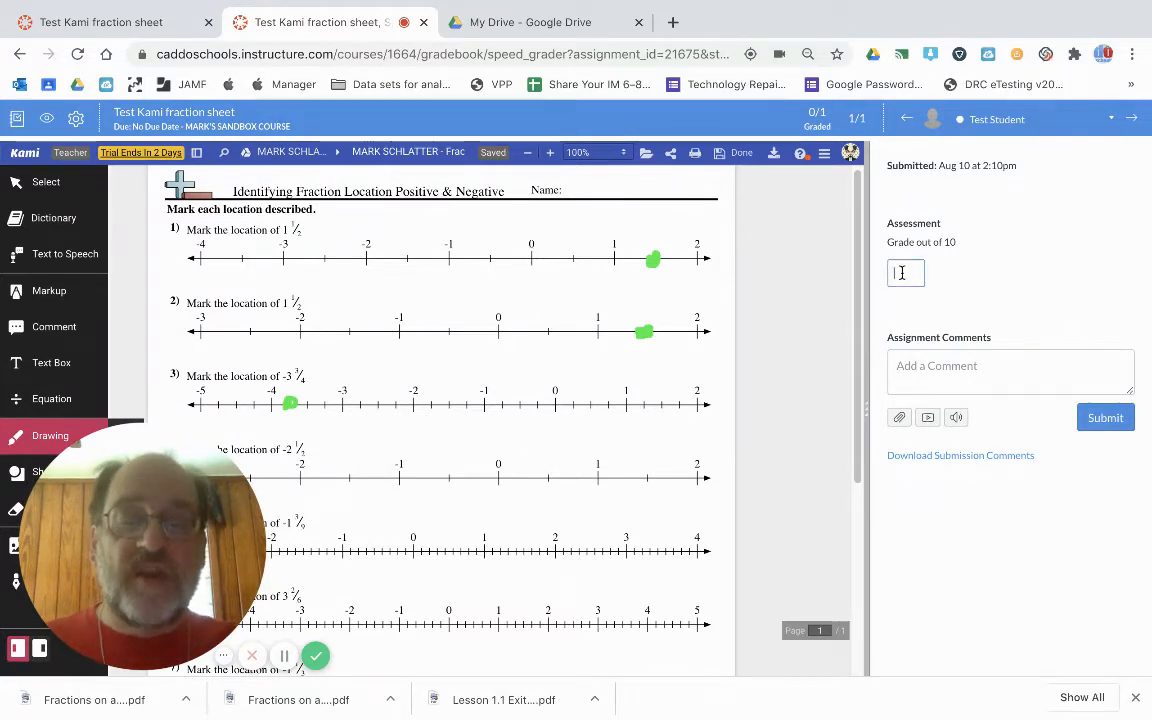
pyautogui.write('9')
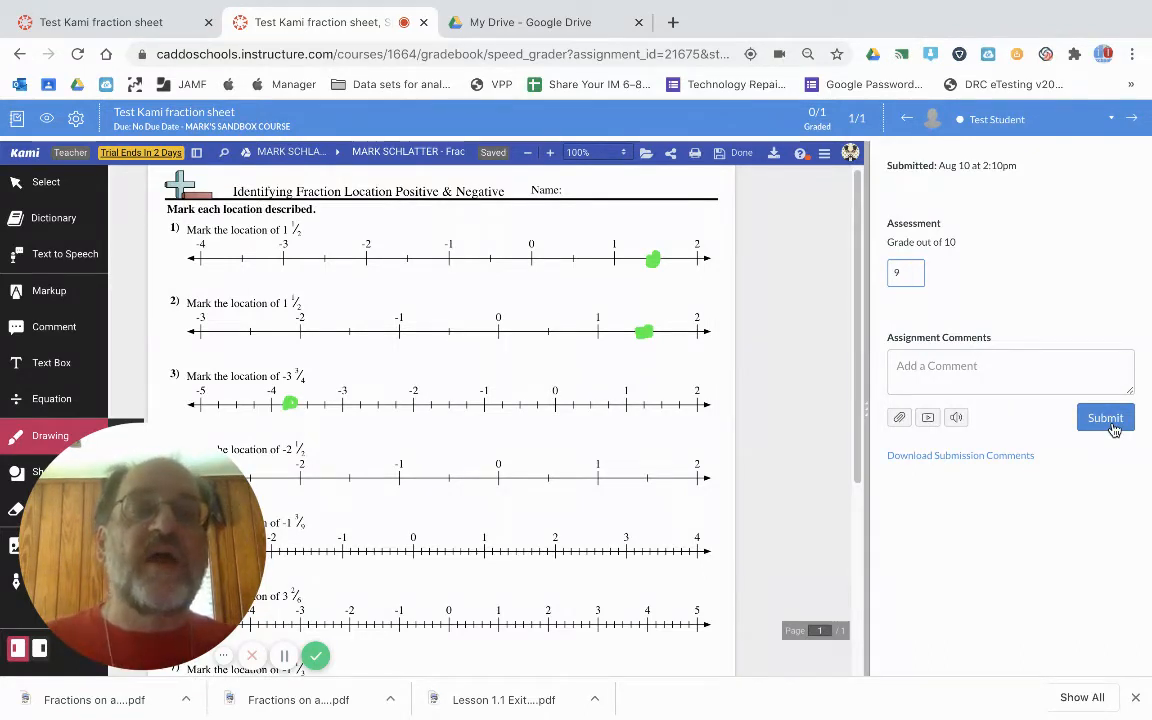
pyautogui.click(1105, 417)
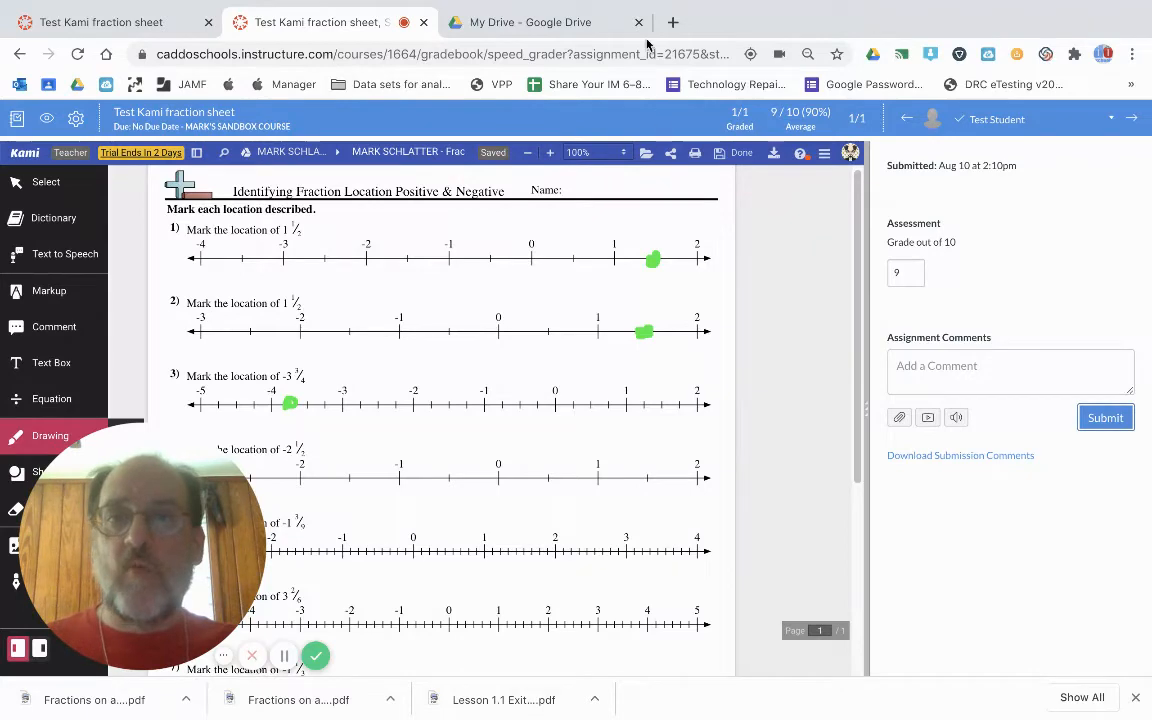
pyautogui.click(535, 22)
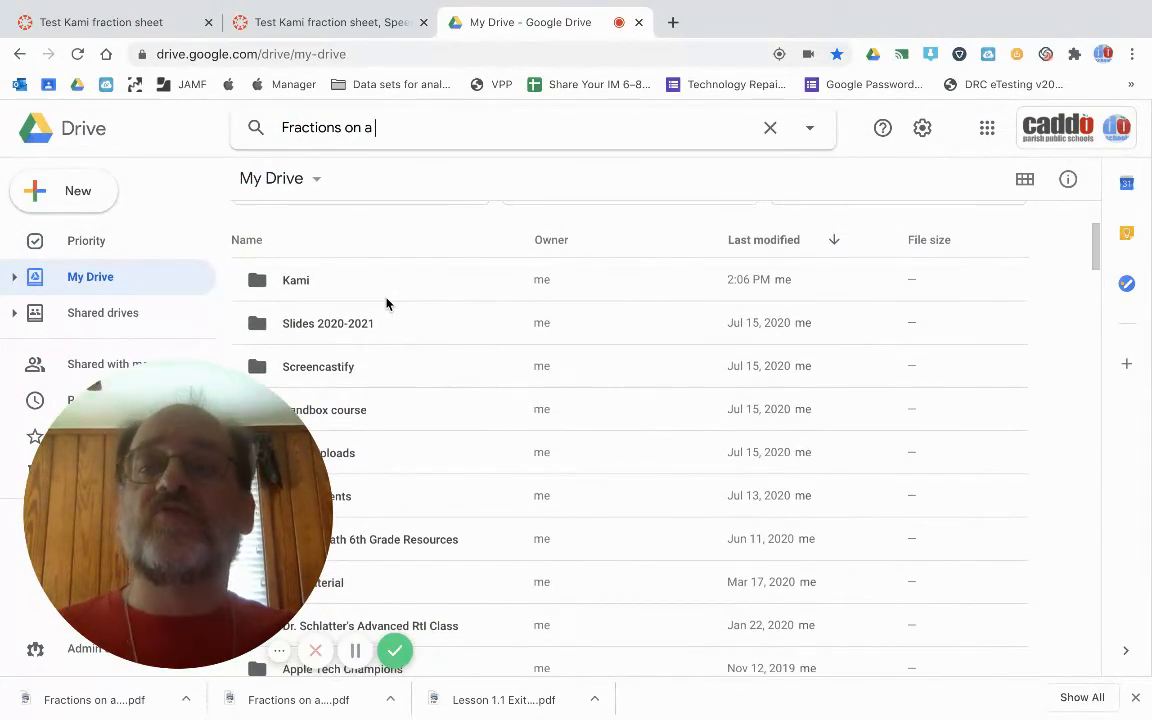
pyautogui.moveTo(267, 299)
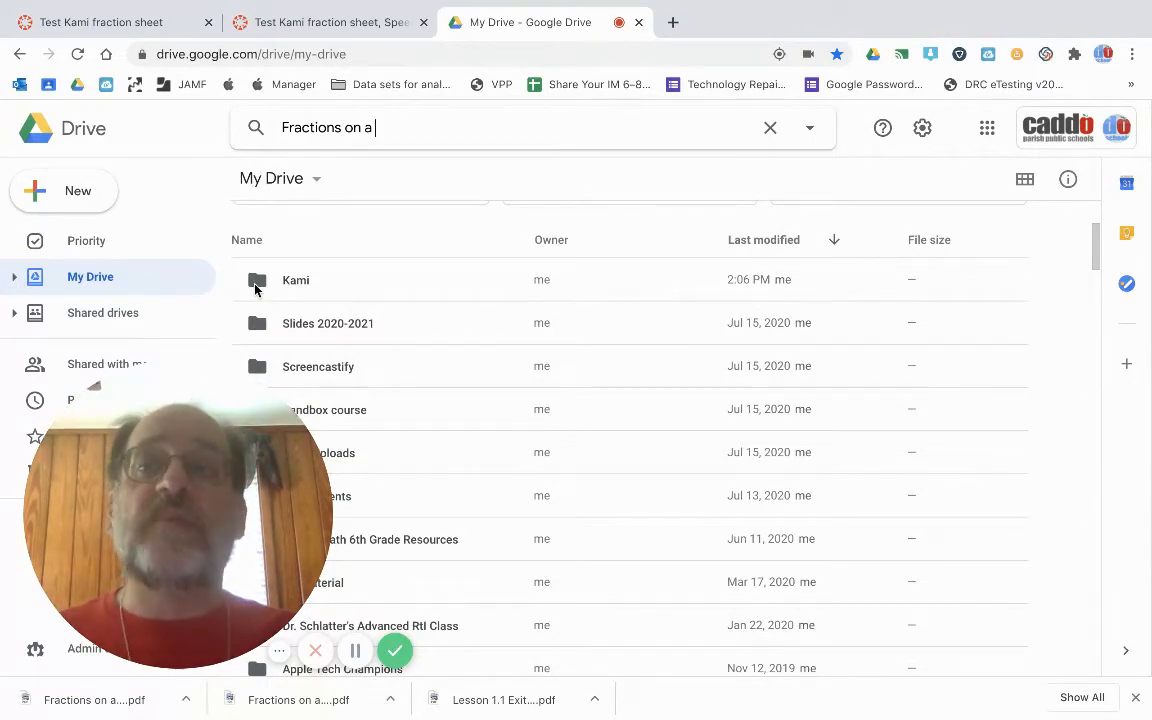
# Navigate Drive into Kami > sandbox course folder and select the saved fractions worksheet PDF.
pyautogui.doubleClick(295, 280)
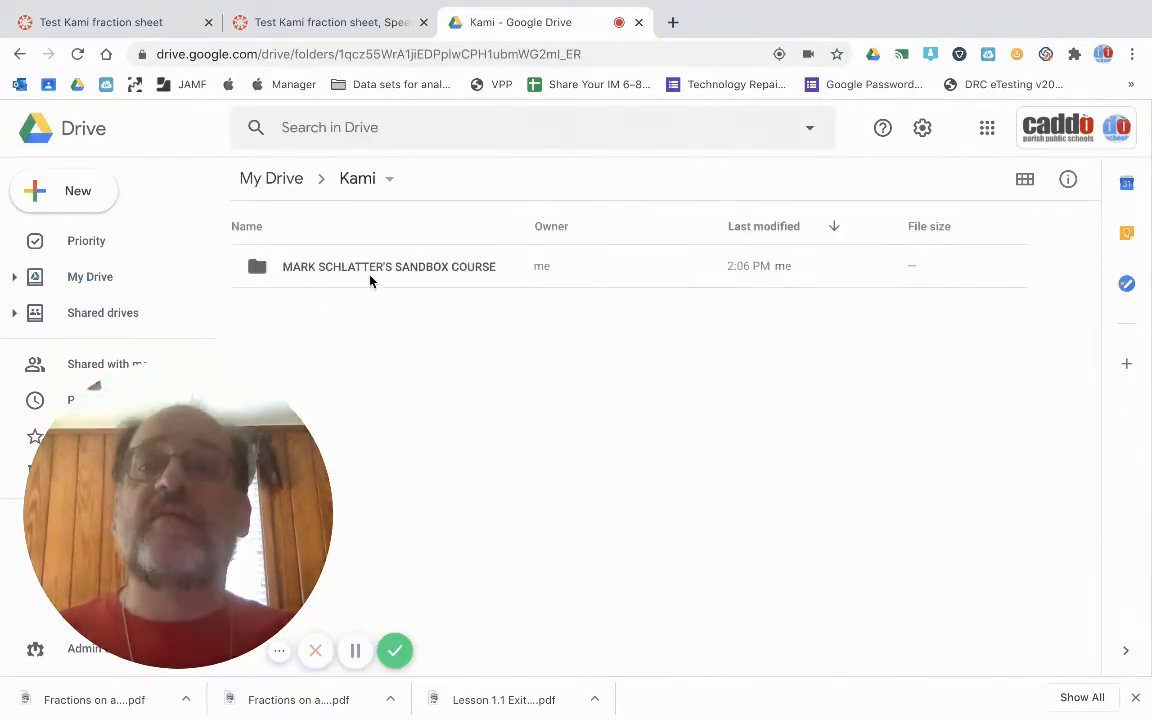
pyautogui.moveTo(378, 270)
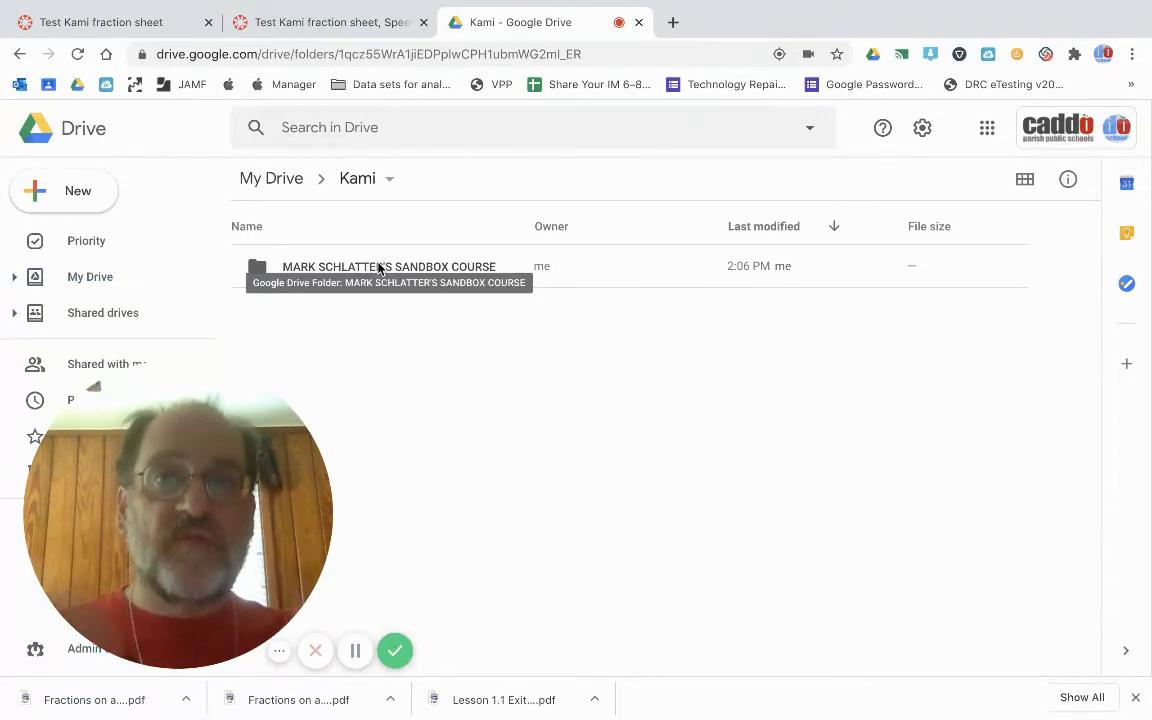
pyautogui.click(388, 266)
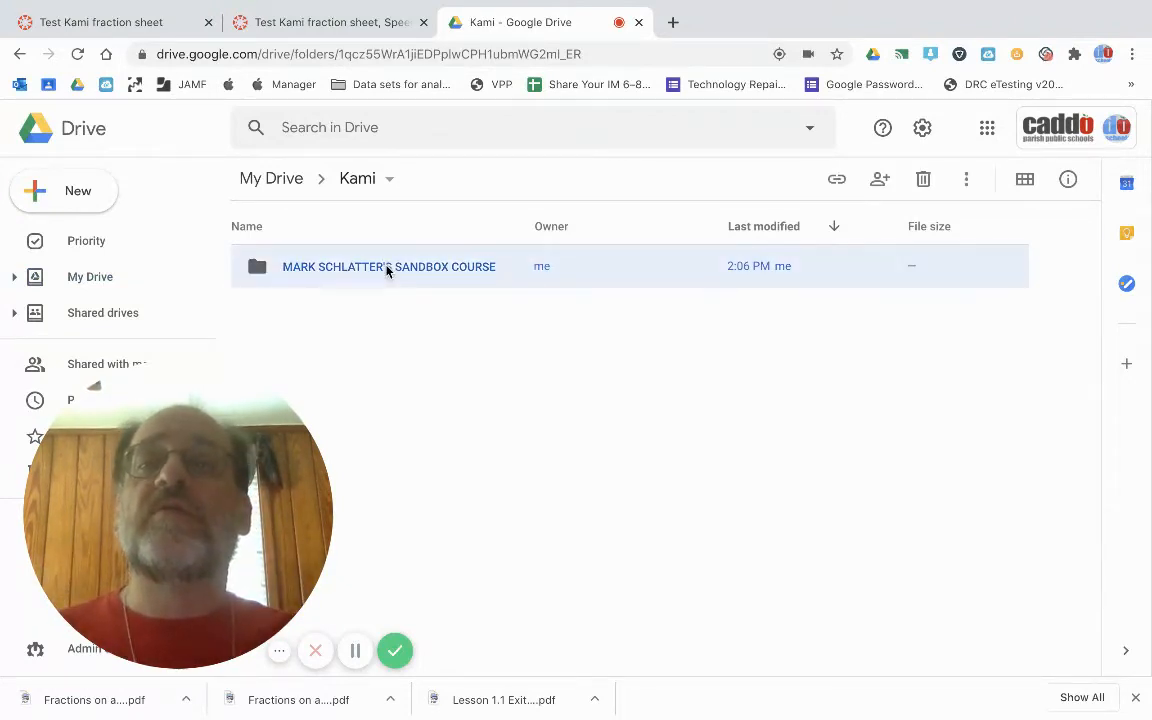
pyautogui.doubleClick(388, 266)
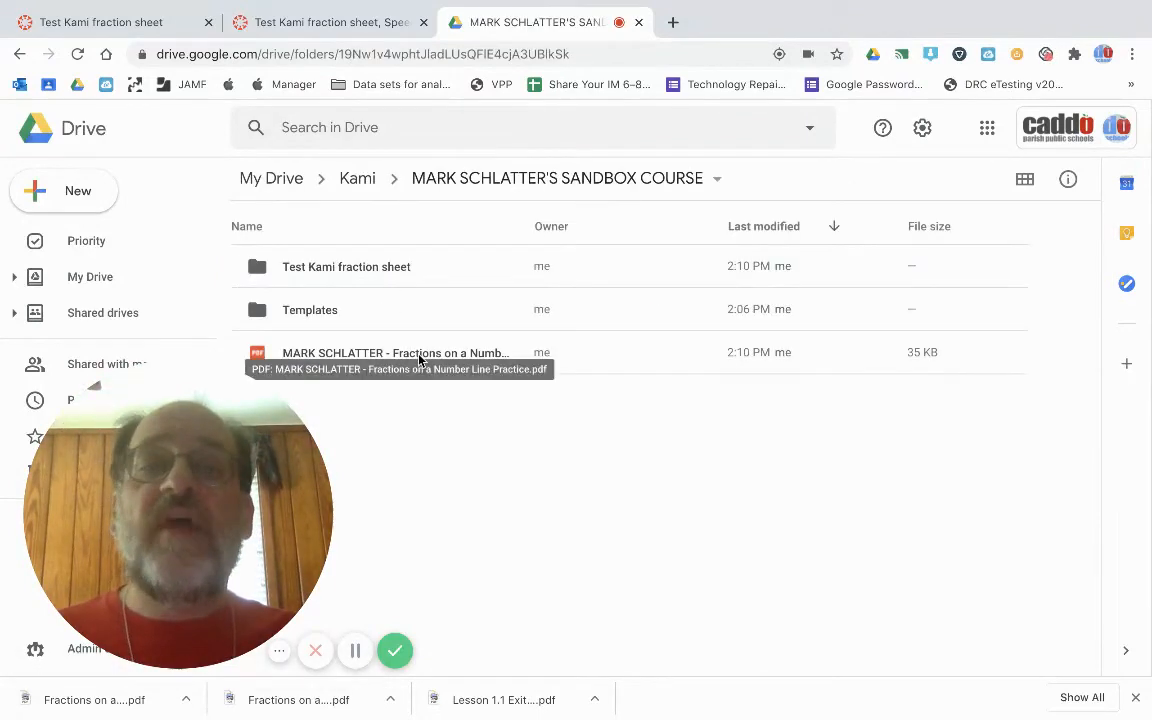
pyautogui.click(394, 352)
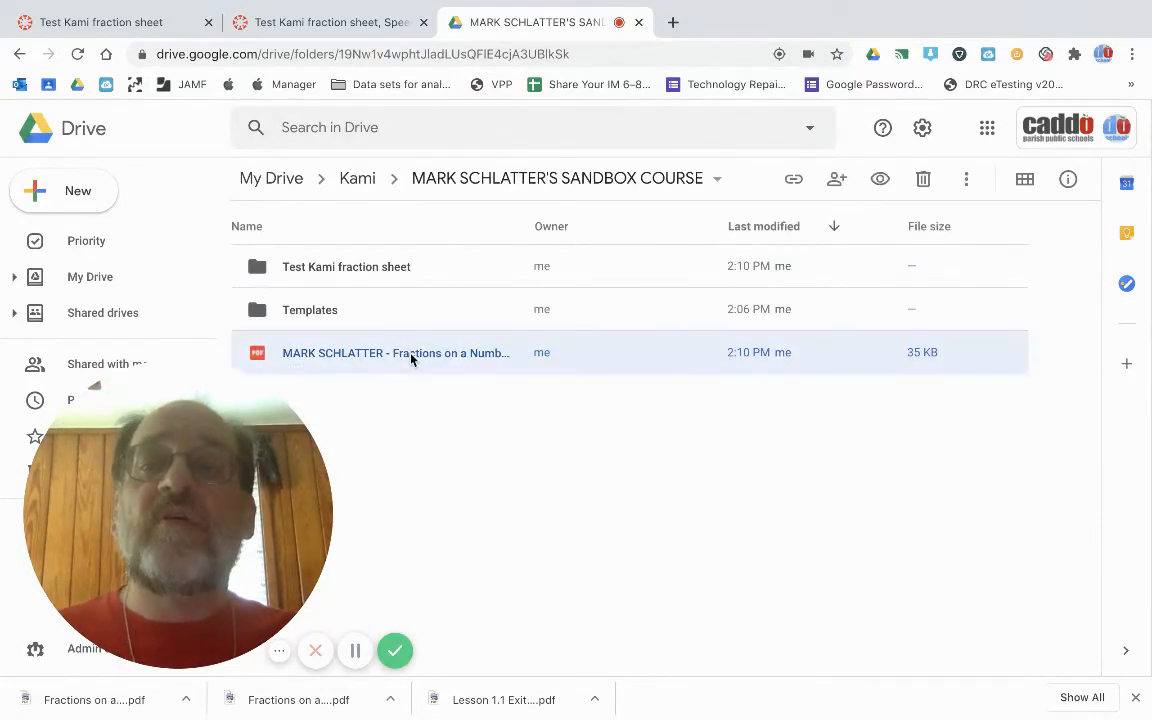